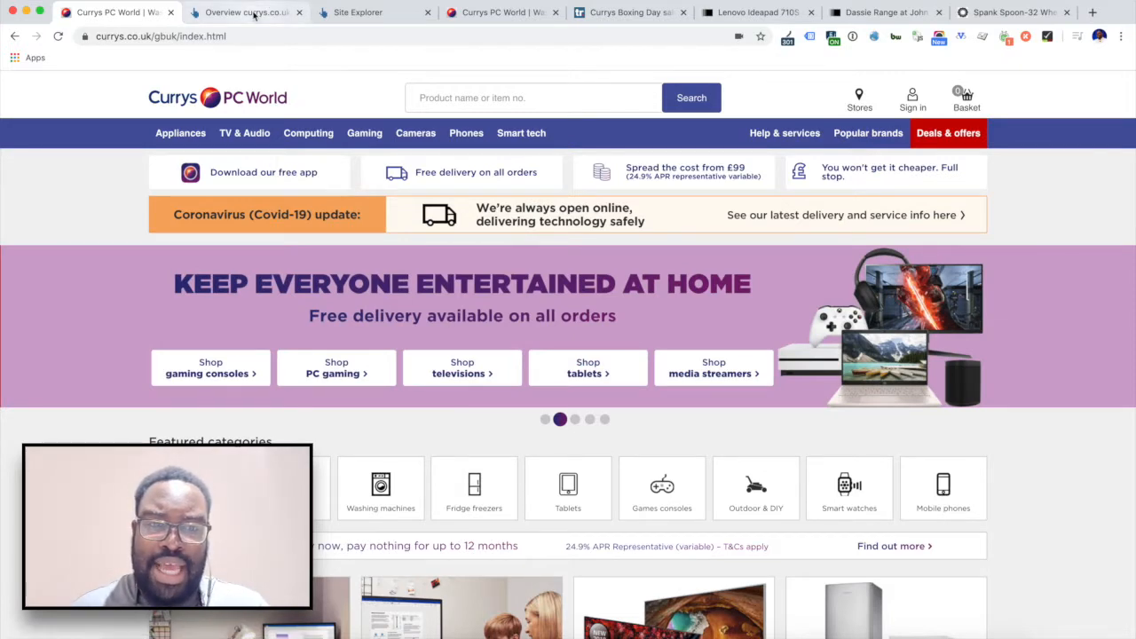
mouse_move(246, 11)
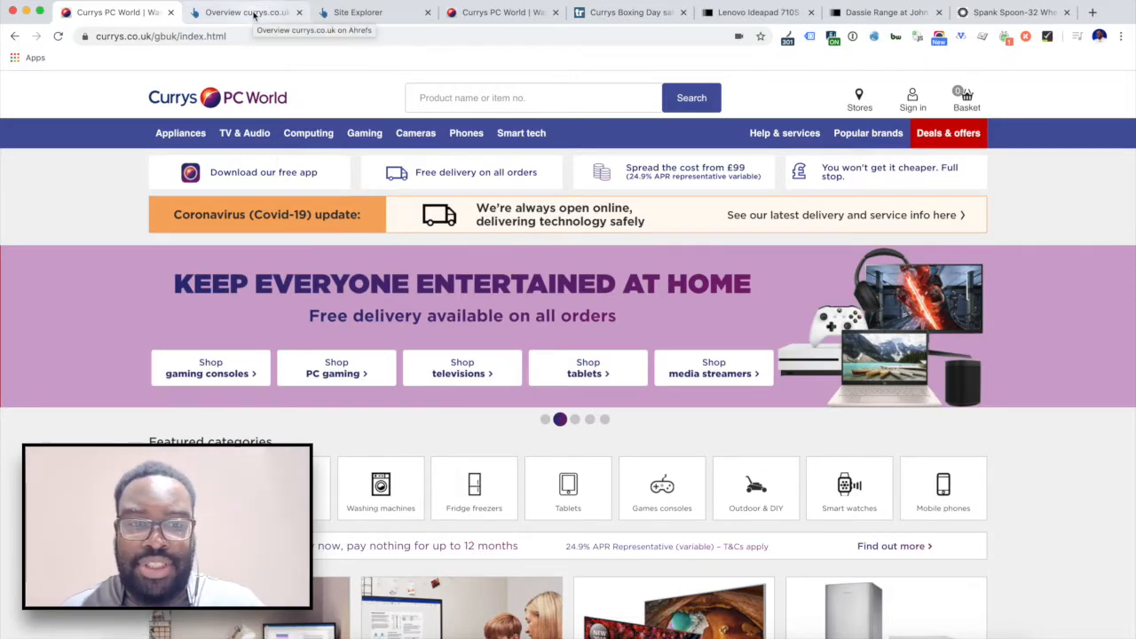
Switch to the Ahrefs tab showing the currys.co.uk broken backlinks filtered by 'pdt'.
left_click(246, 12)
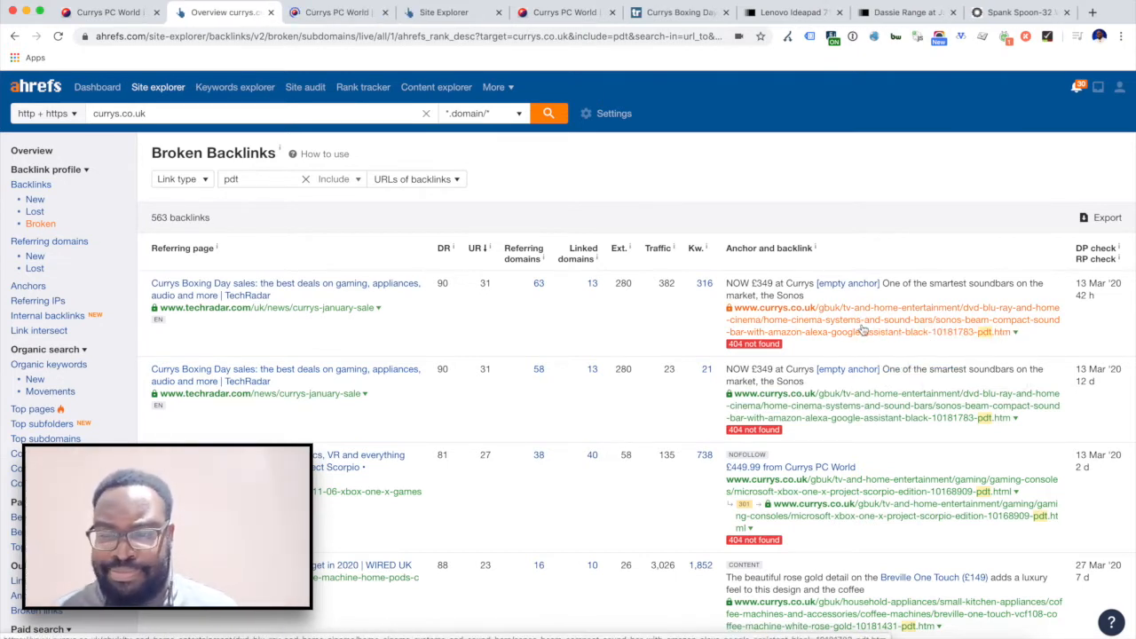
mouse_move(838, 329)
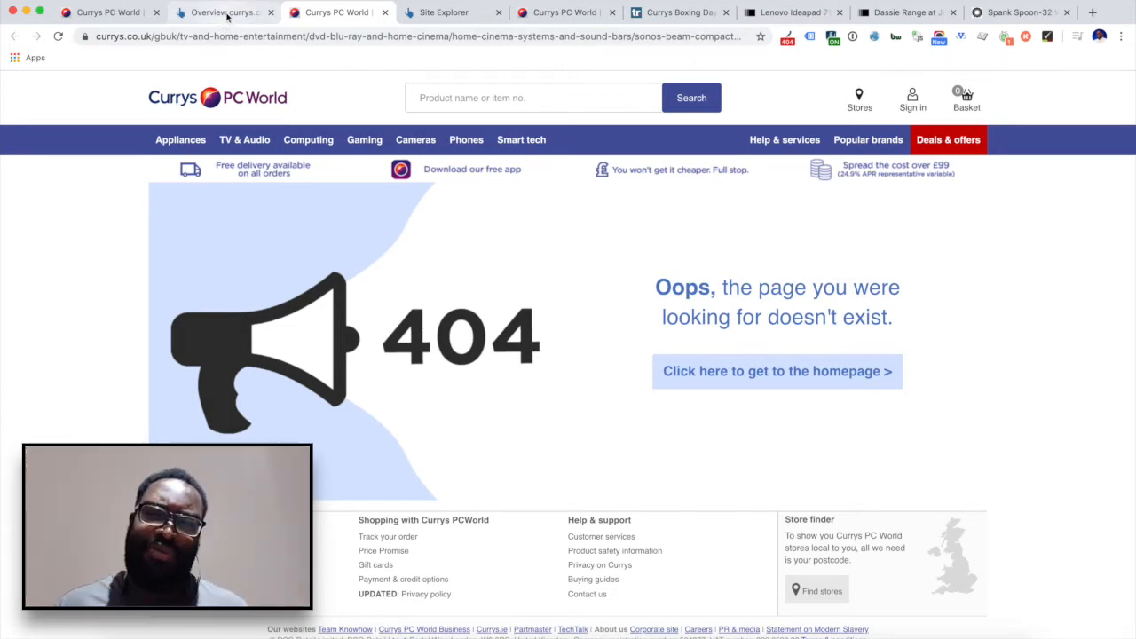
mouse_move(222, 13)
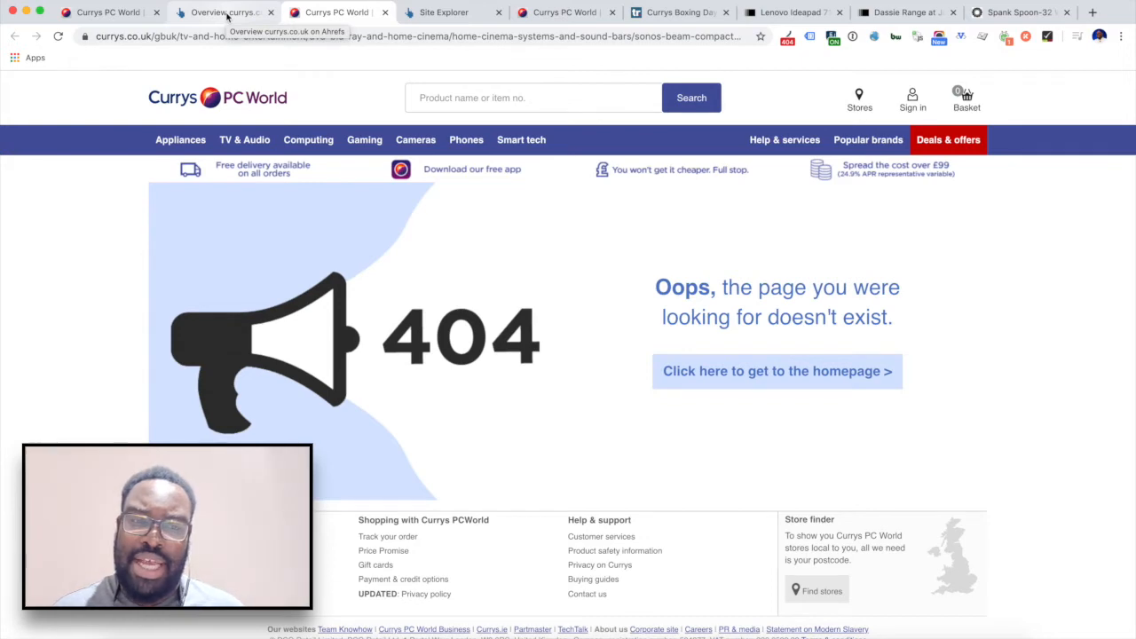
Return to the Ahrefs tab listing 563 broken currys.co.uk backlinks.
left_click(222, 12)
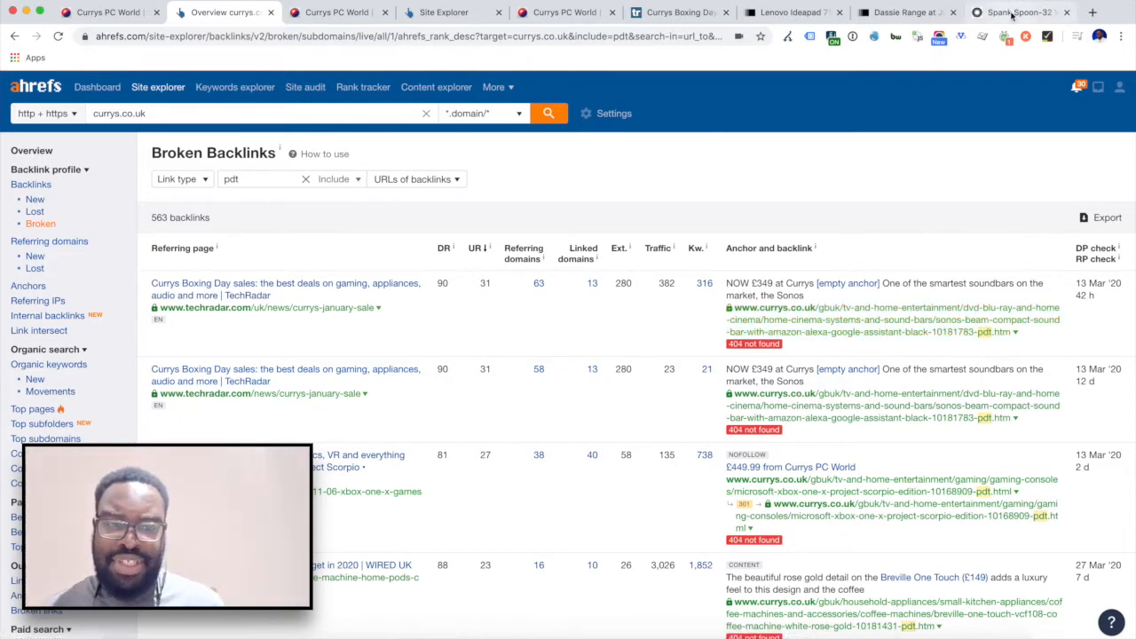
Switch to the Spank Spoon-32 Wheelset 2017 tab marked Currently Unavailable.
left_click(1016, 12)
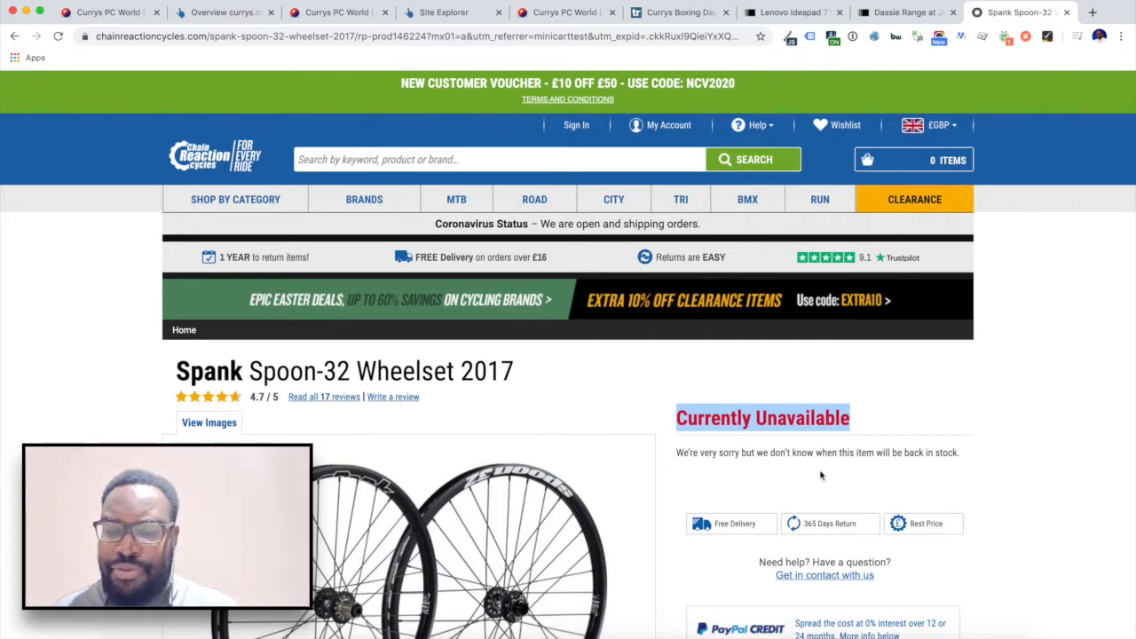
scroll("down", 3)
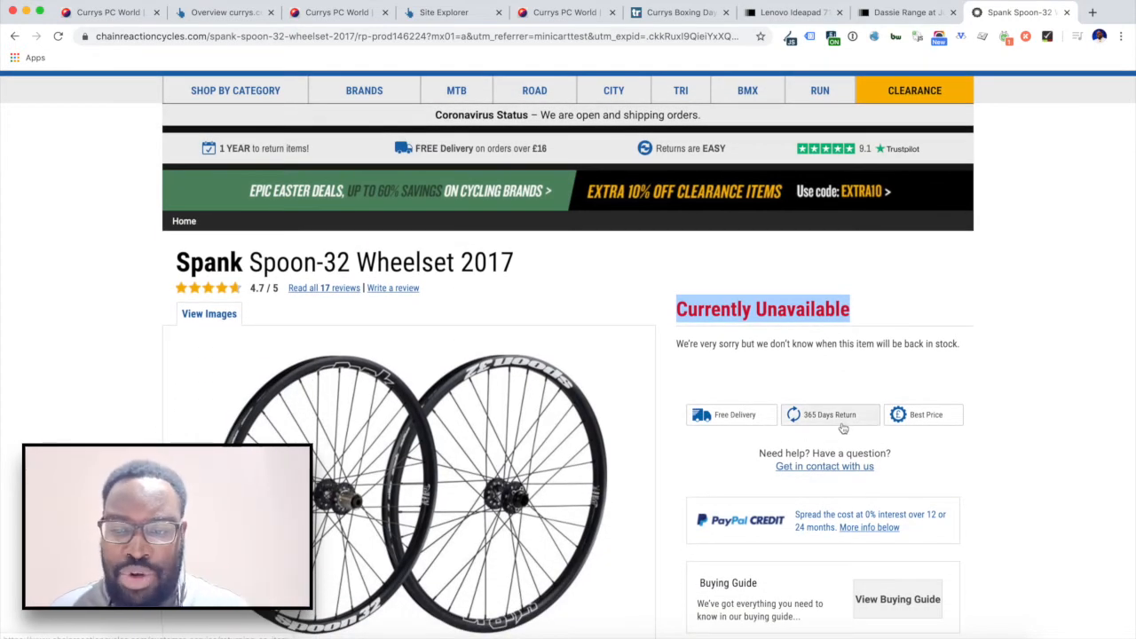
mouse_move(781, 519)
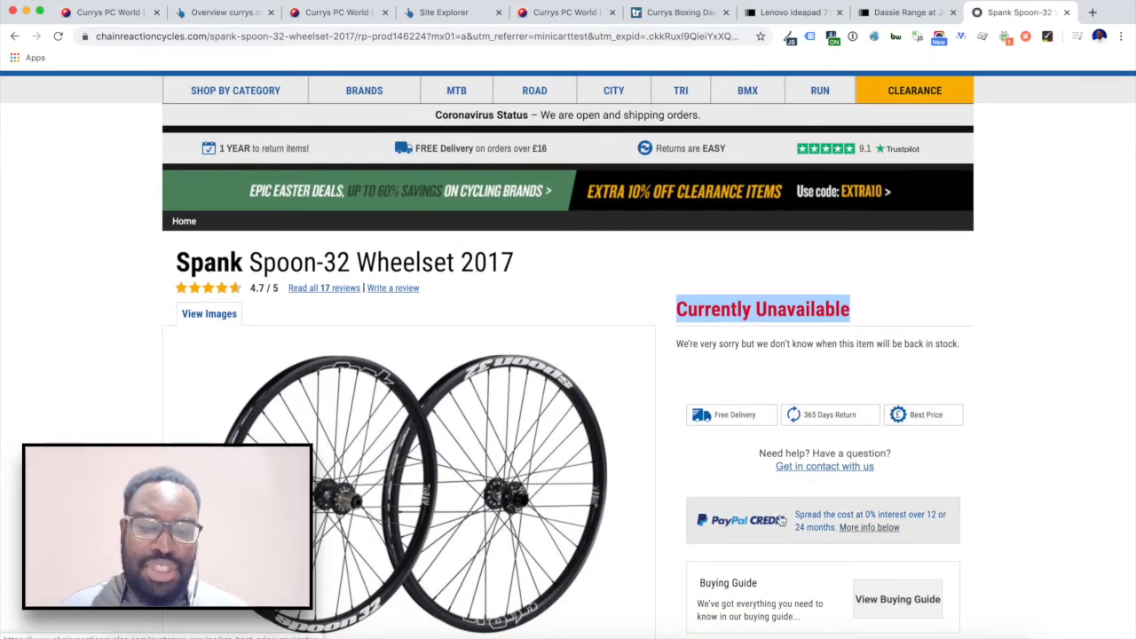
scroll("down", 3)
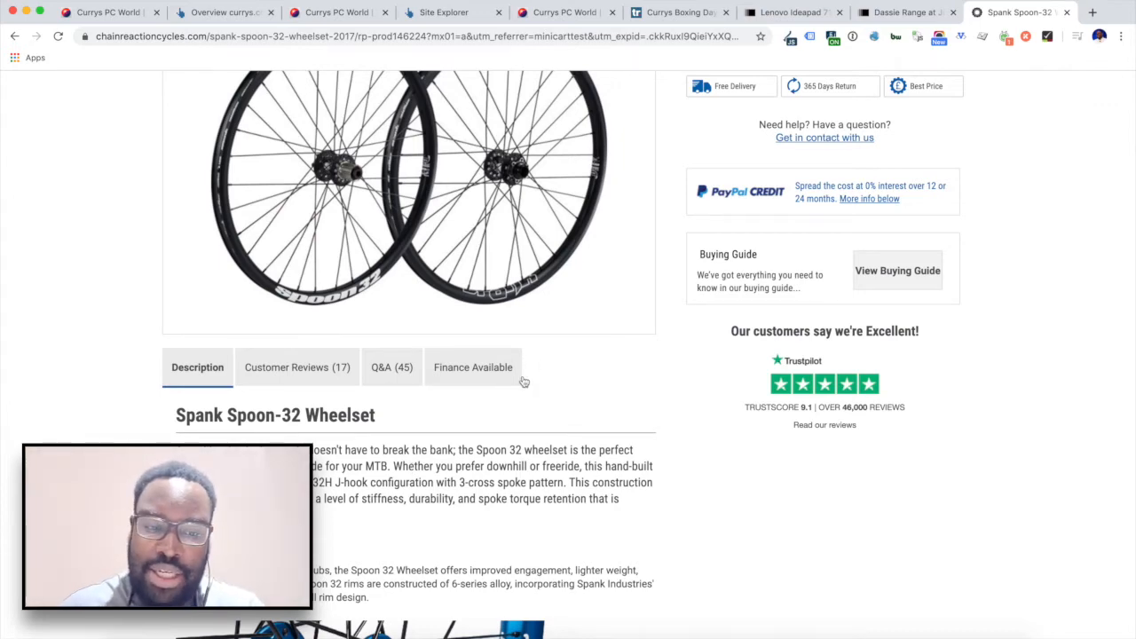
scroll("down", 3)
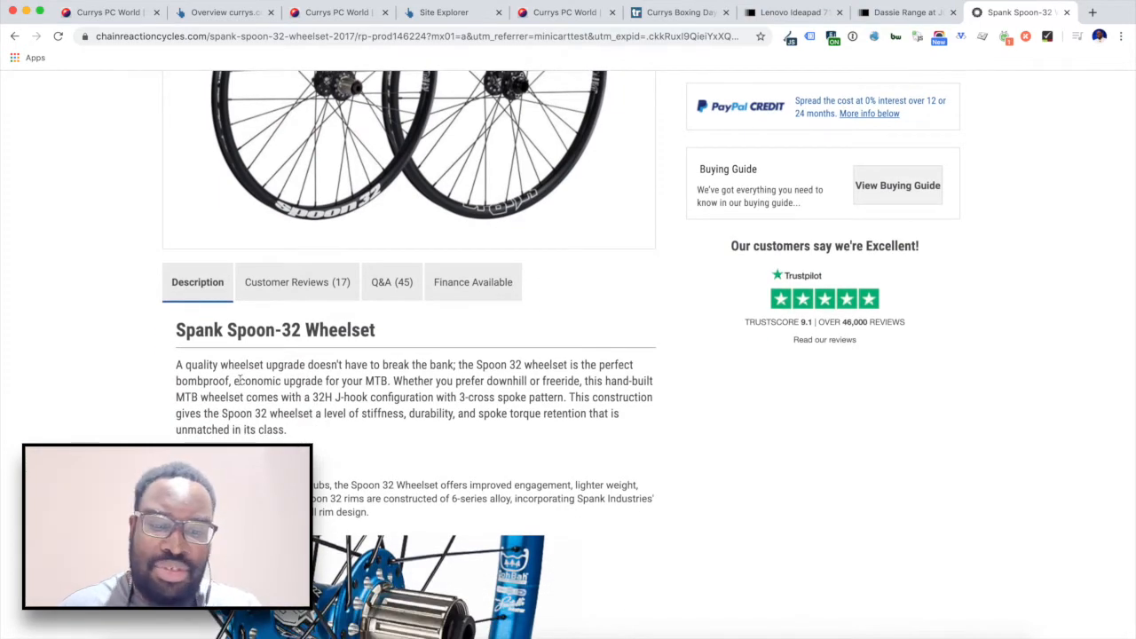
scroll("down", 3)
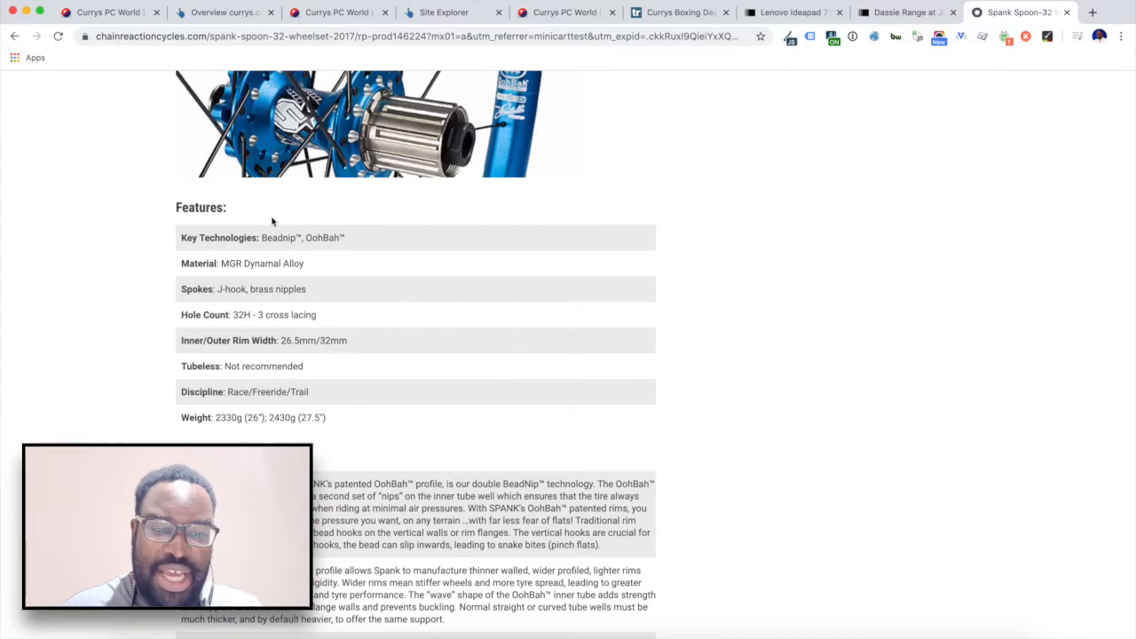
scroll("down", 3)
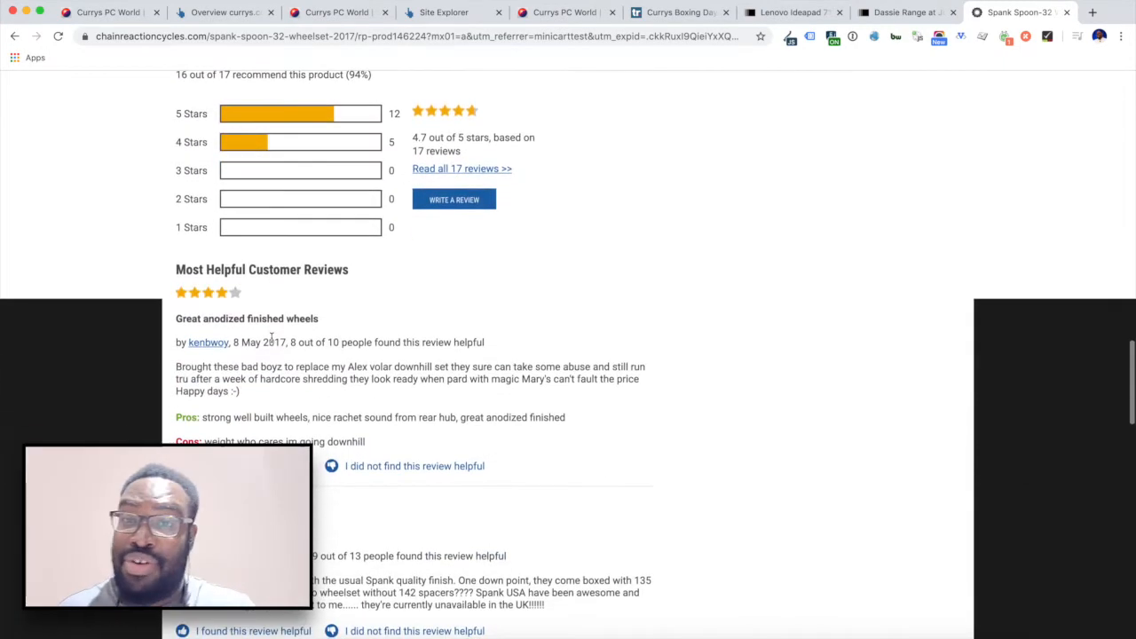
scroll("down", 3)
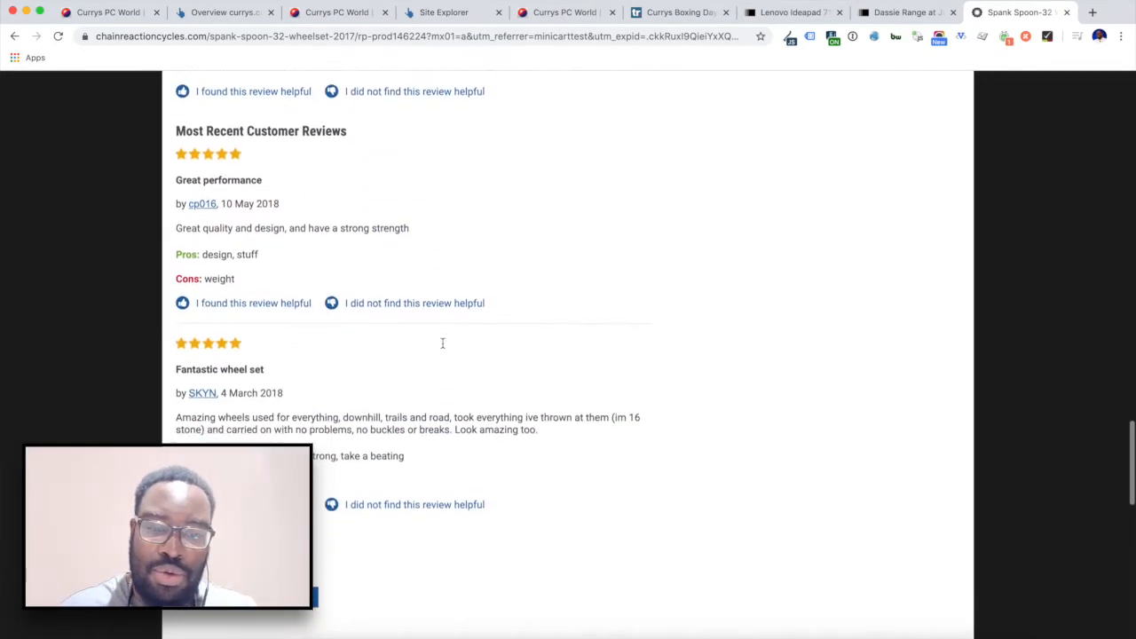
scroll("down", 3)
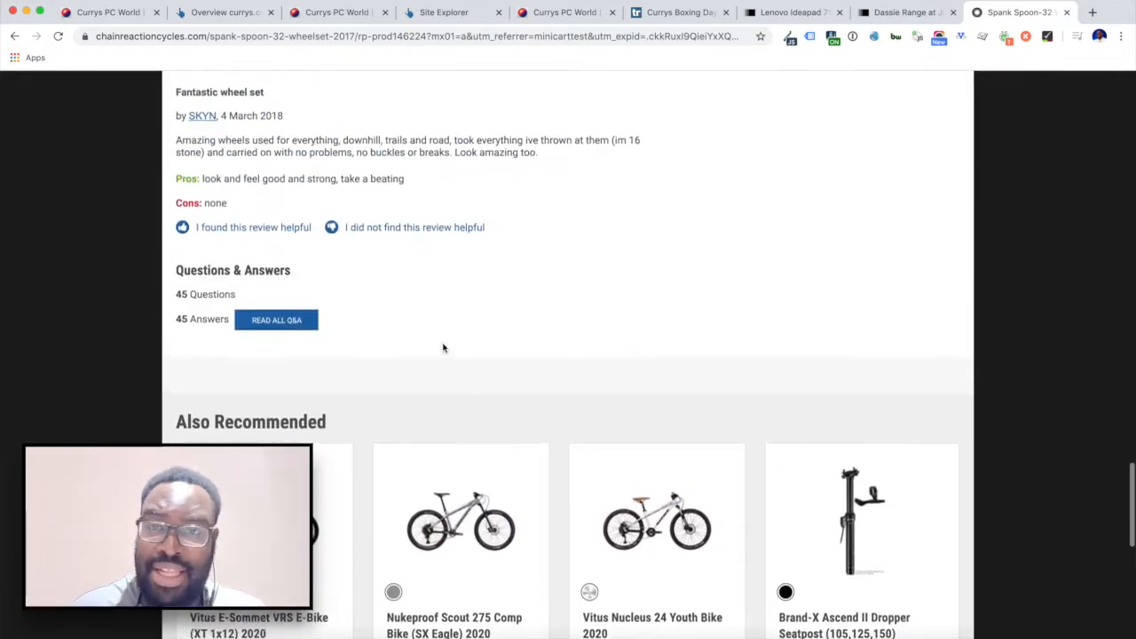
scroll("up", 3)
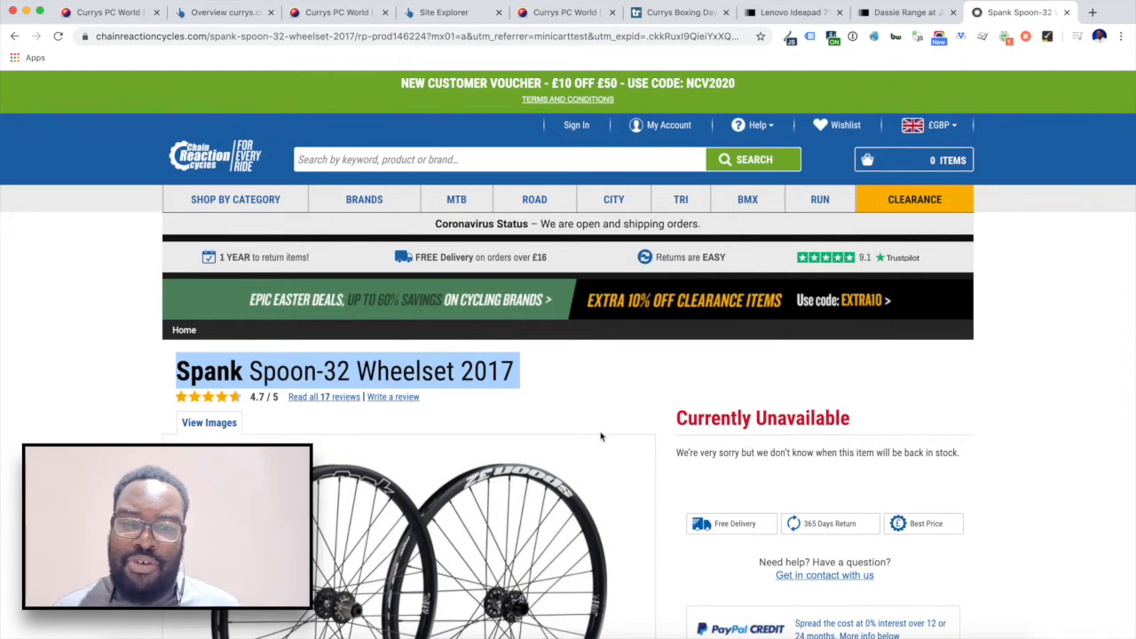
Scroll the Spank Spoon-32 Wheelset 2017 page to review its description.
scroll("down", 3)
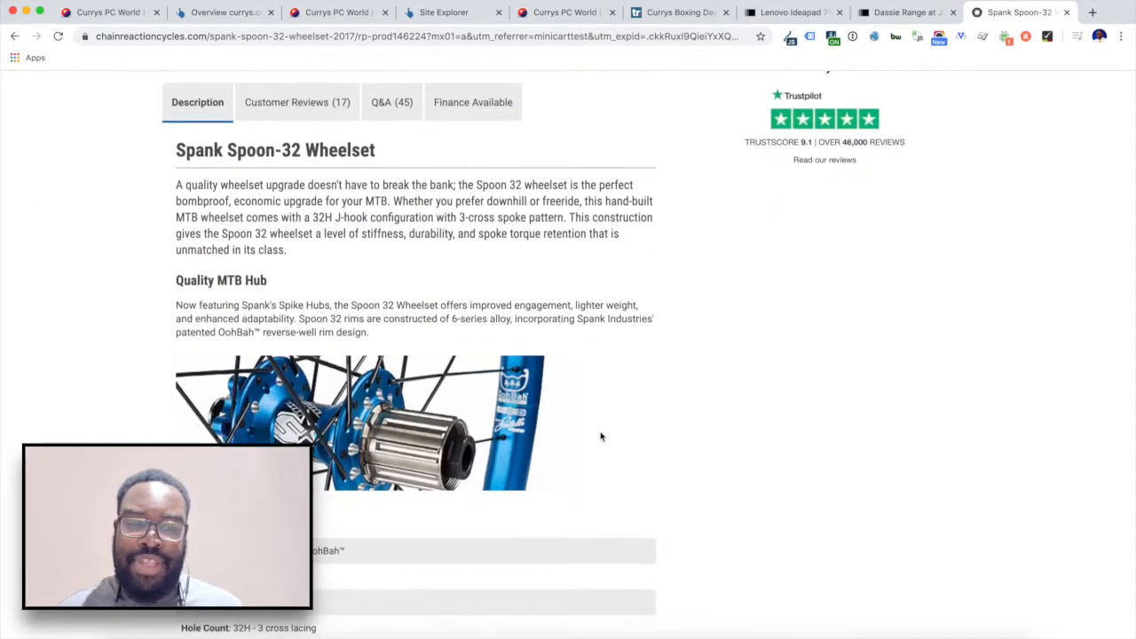
scroll("down", 3)
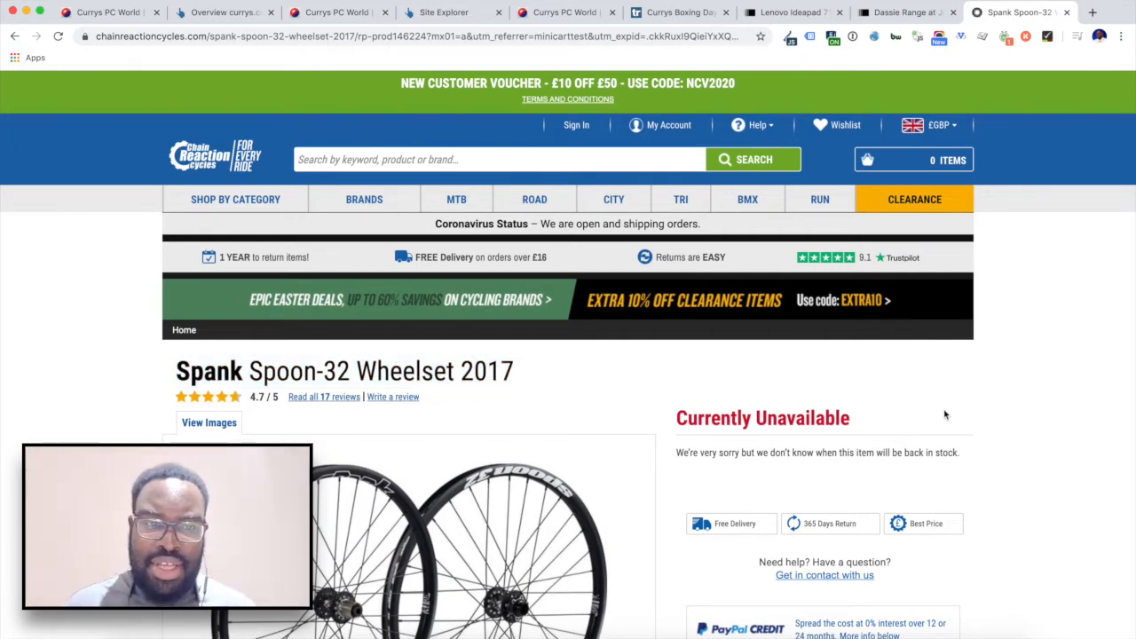
View the wheelset page source and search it for '</head'.
key("ctrl+u")
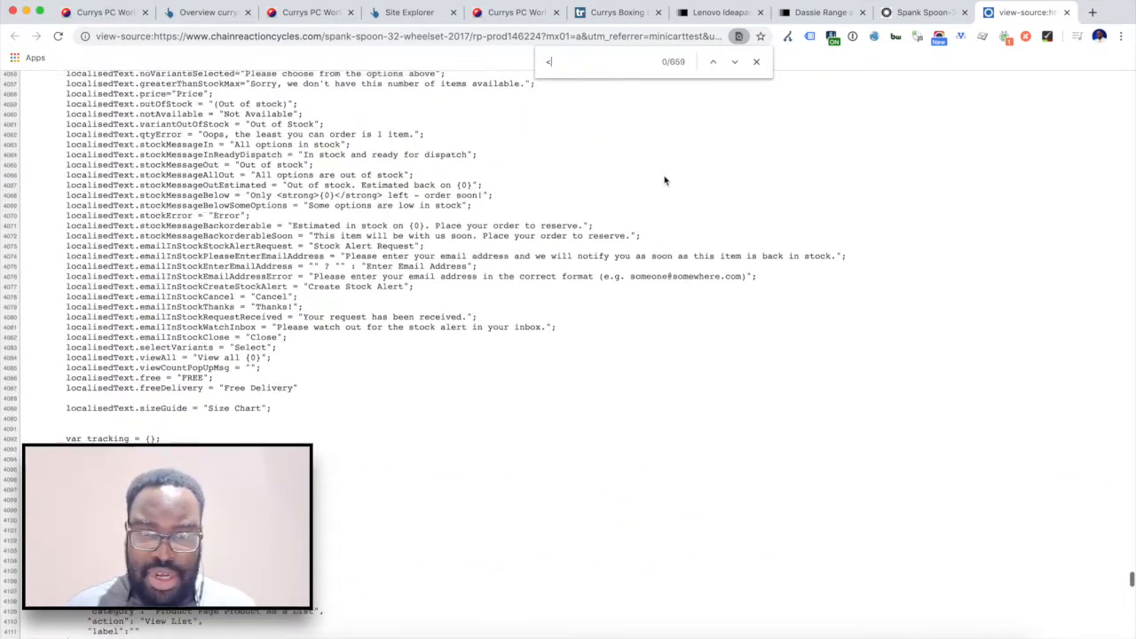
type("</head")
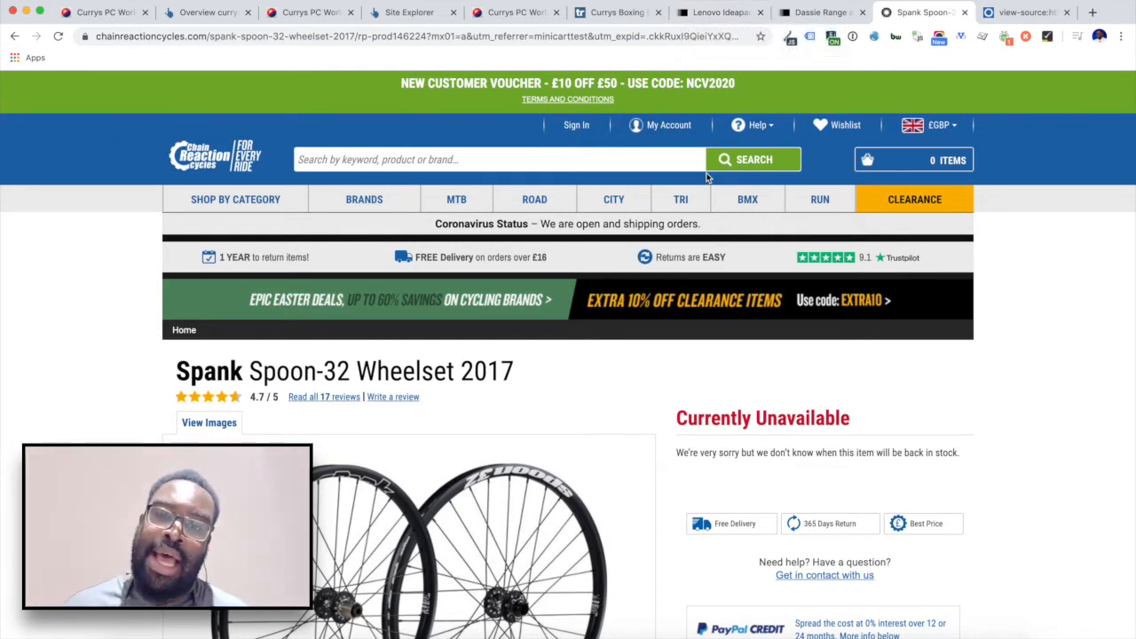
left_click(719, 12)
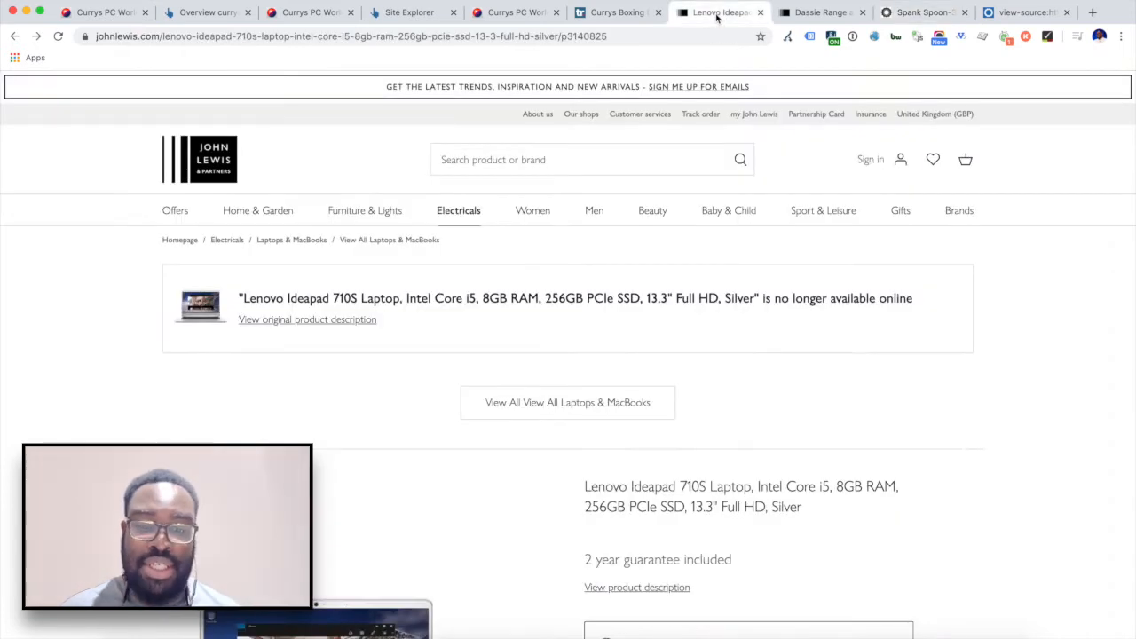
mouse_move(677, 315)
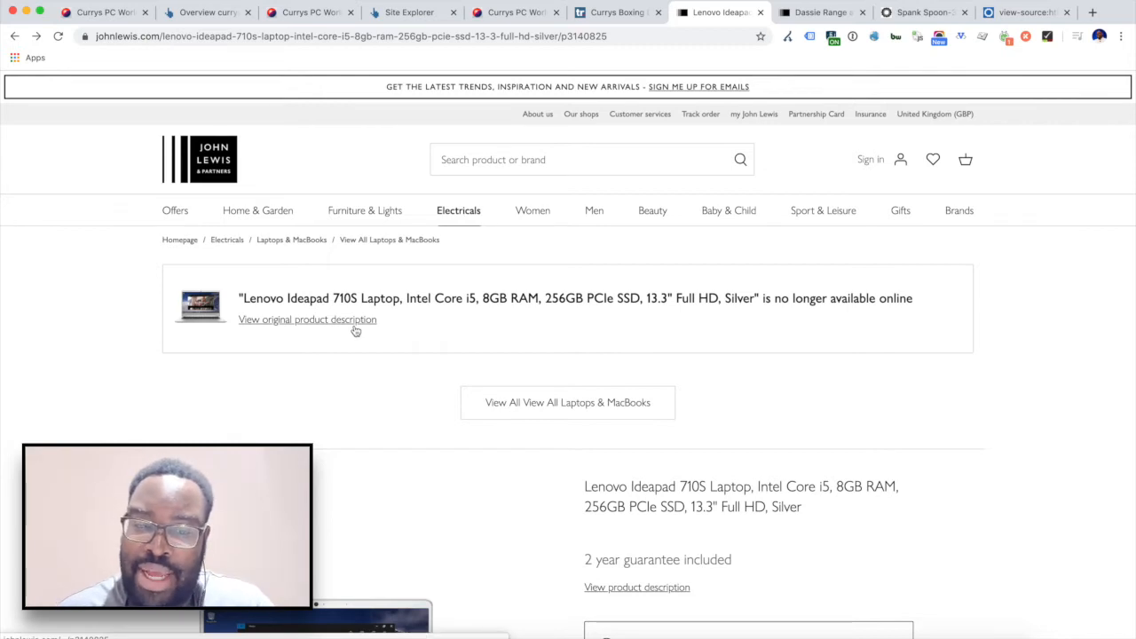
scroll("down", 3)
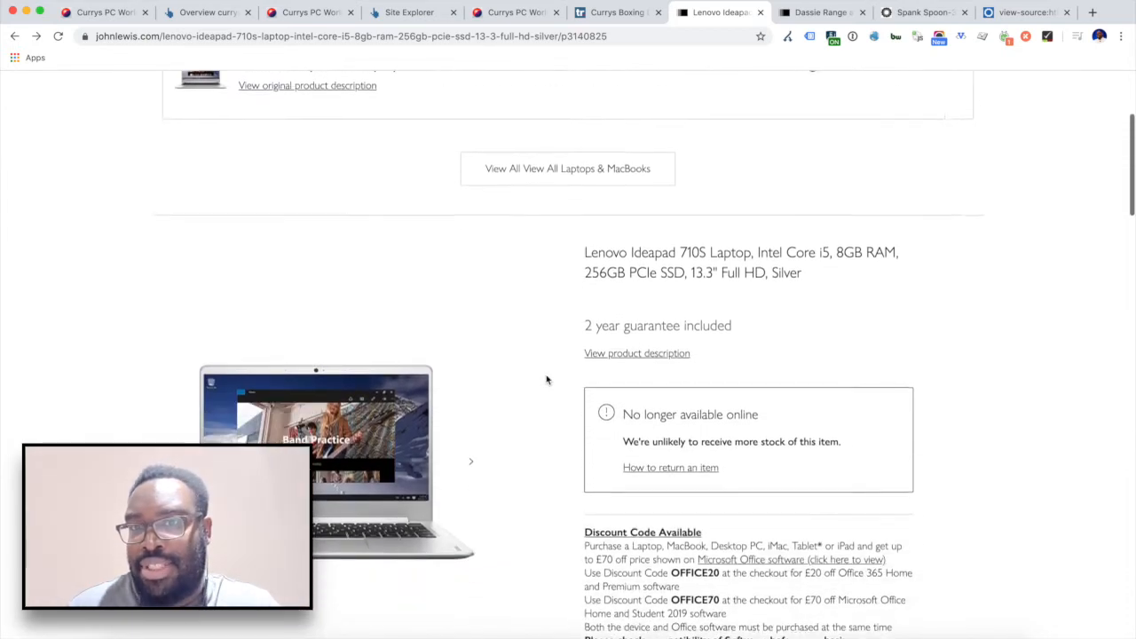
scroll("down", 3)
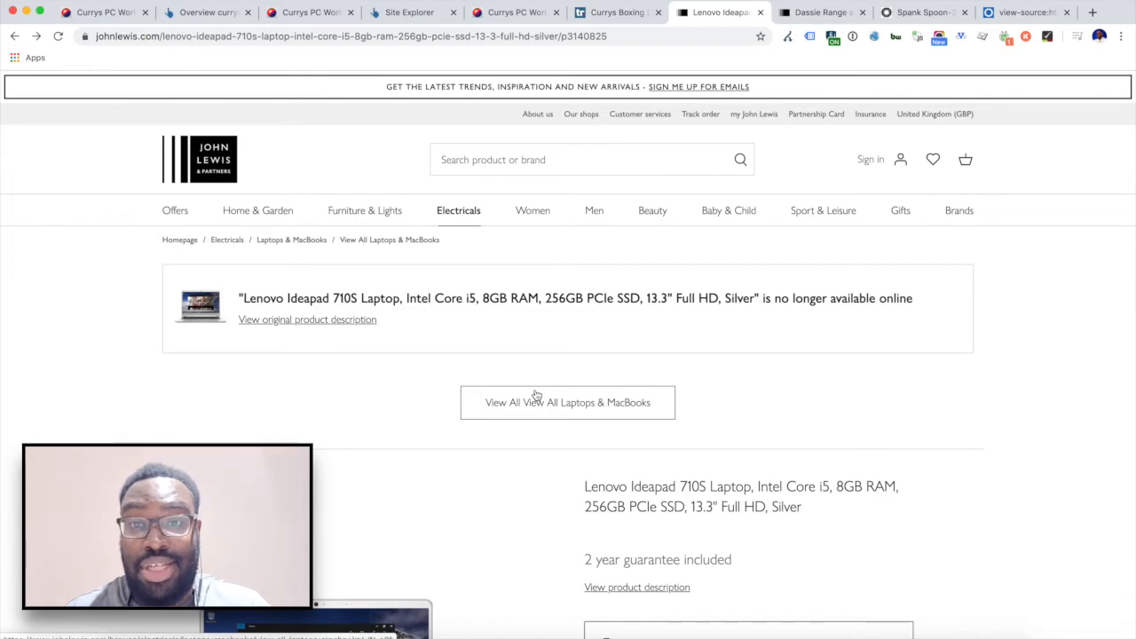
scroll("down", 3)
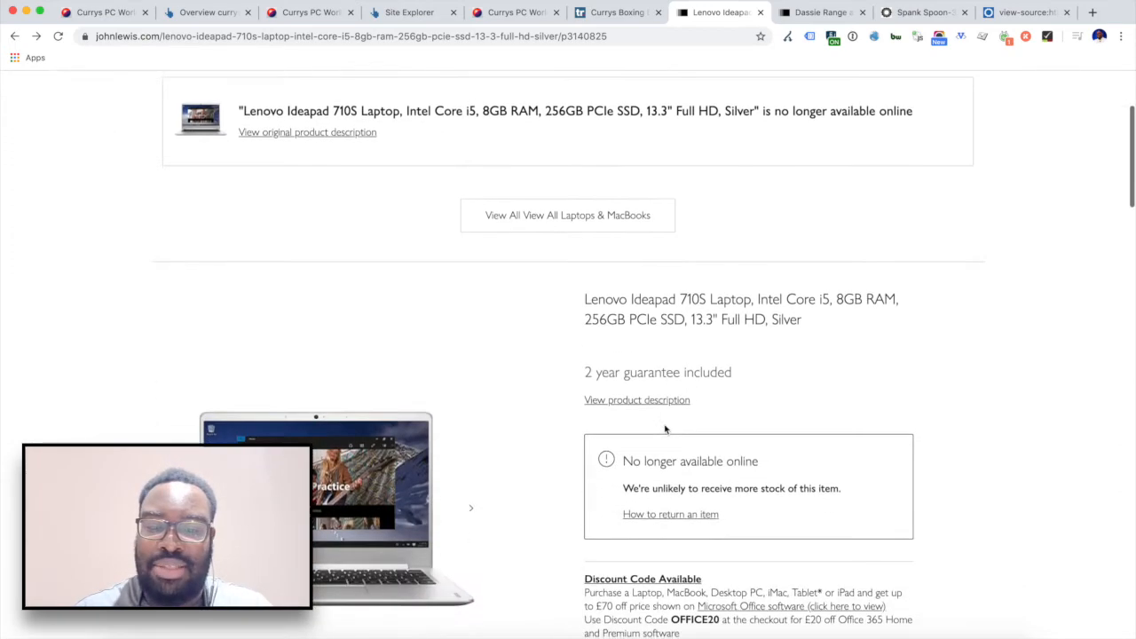
scroll("up", 3)
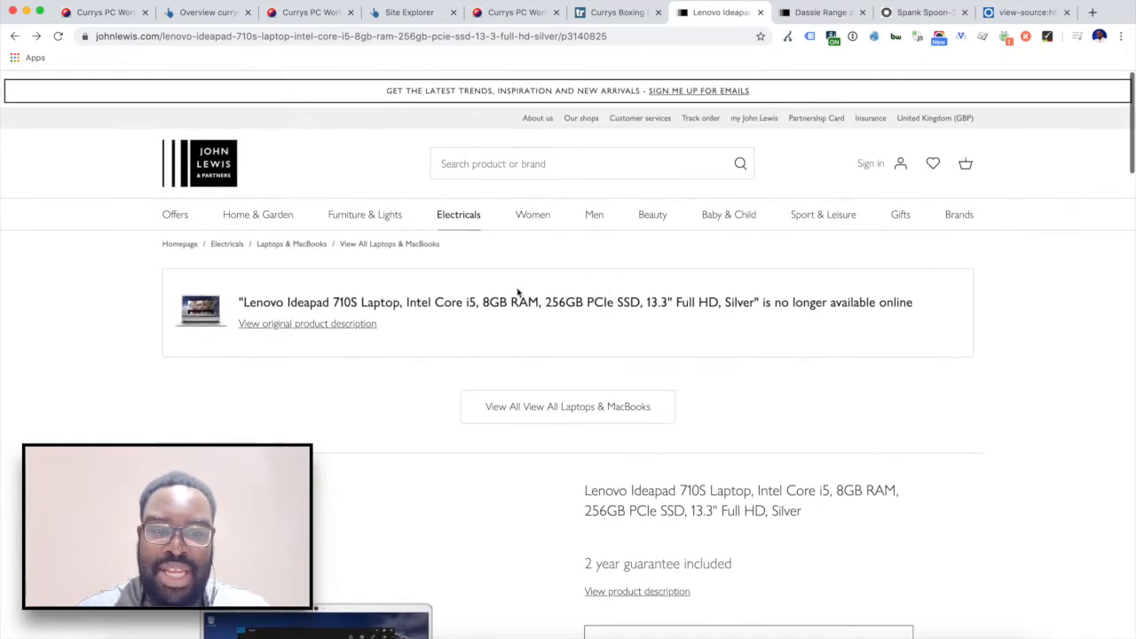
scroll("down", 3)
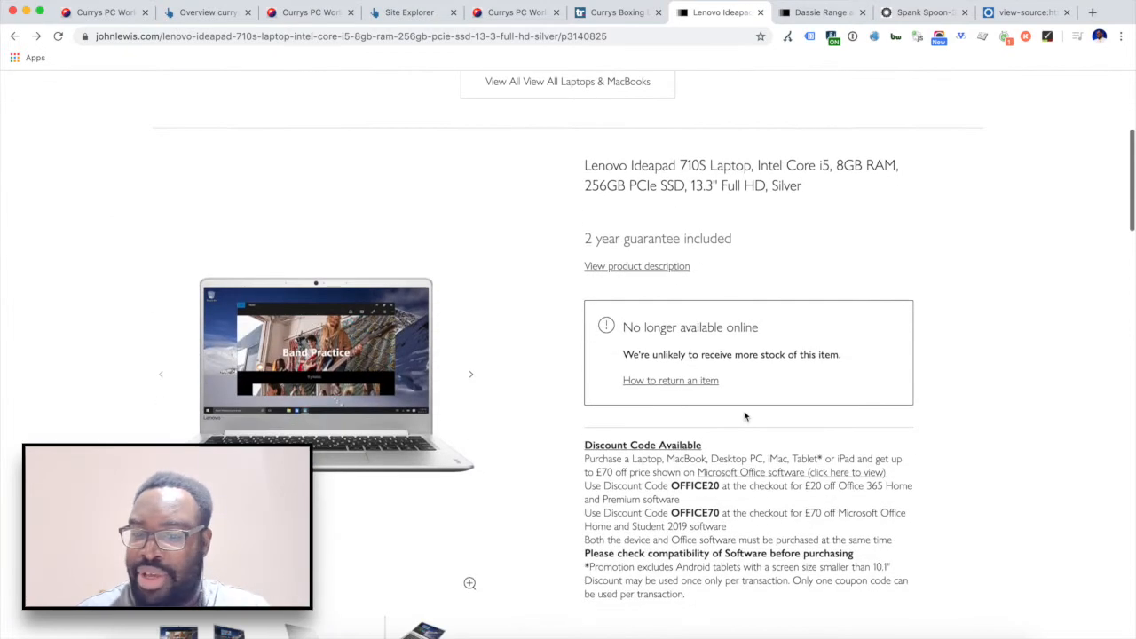
scroll("down", 3)
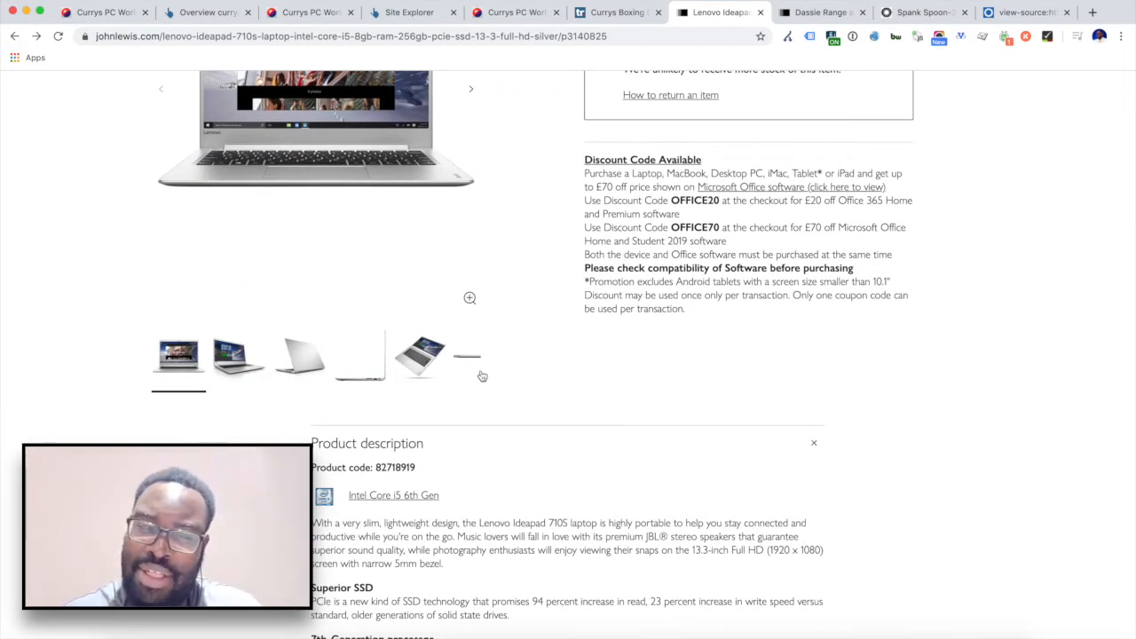
scroll("down", 3)
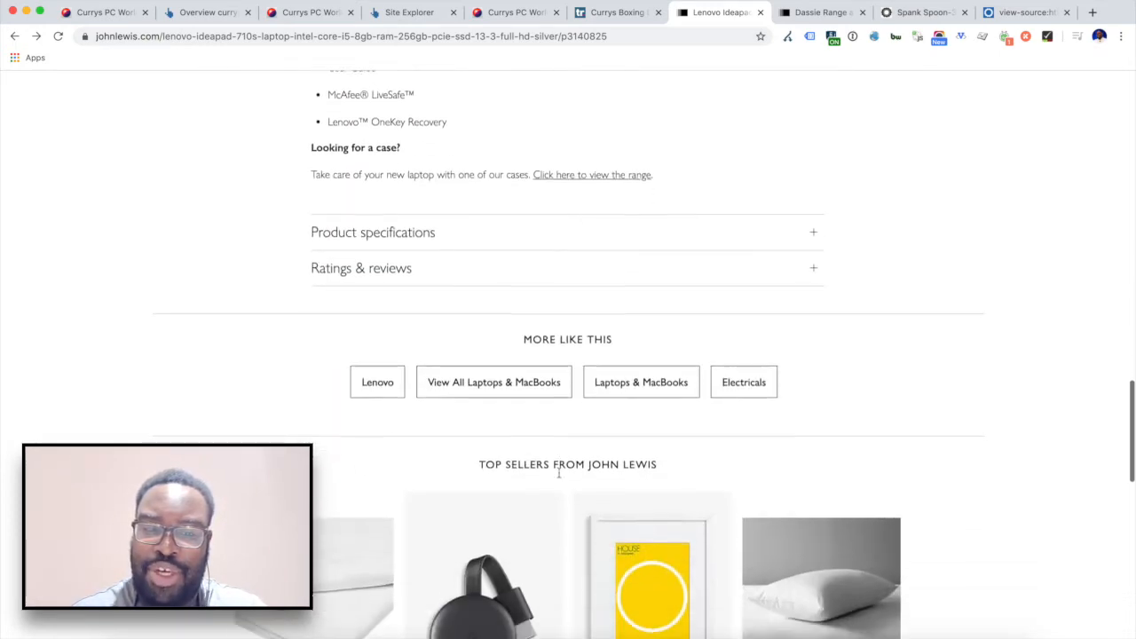
scroll("down", 3)
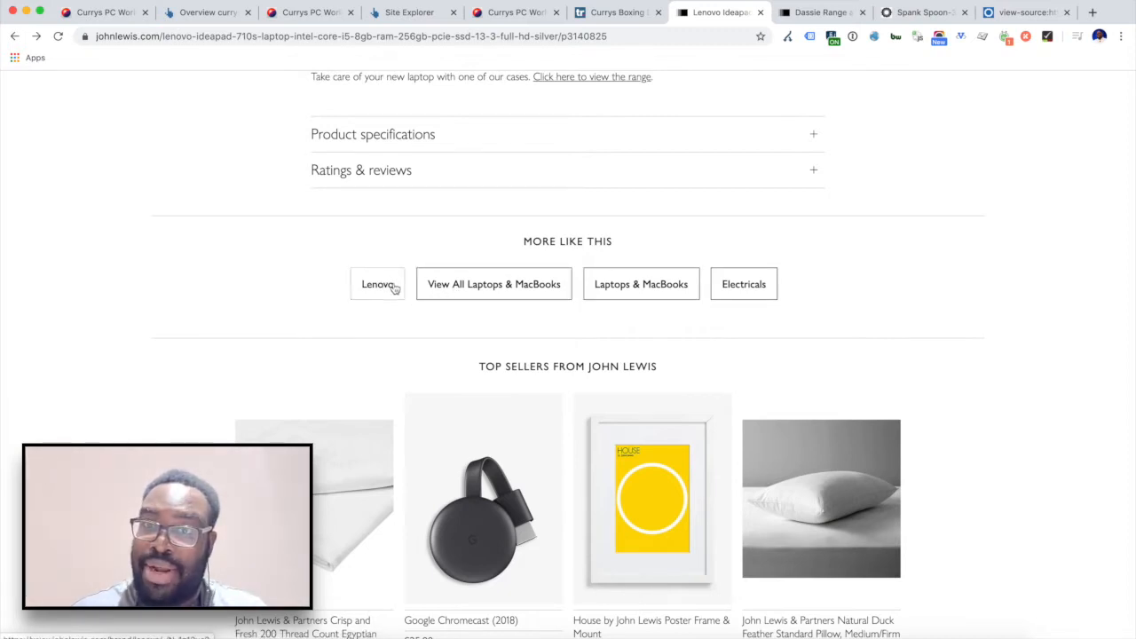
mouse_move(492, 295)
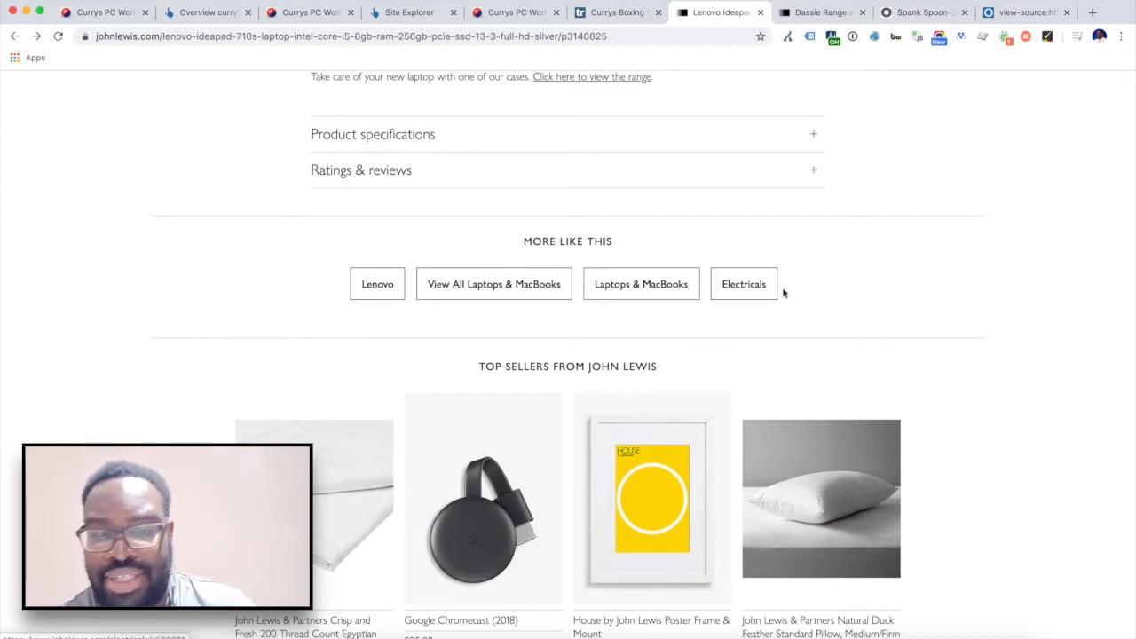
scroll("down", 3)
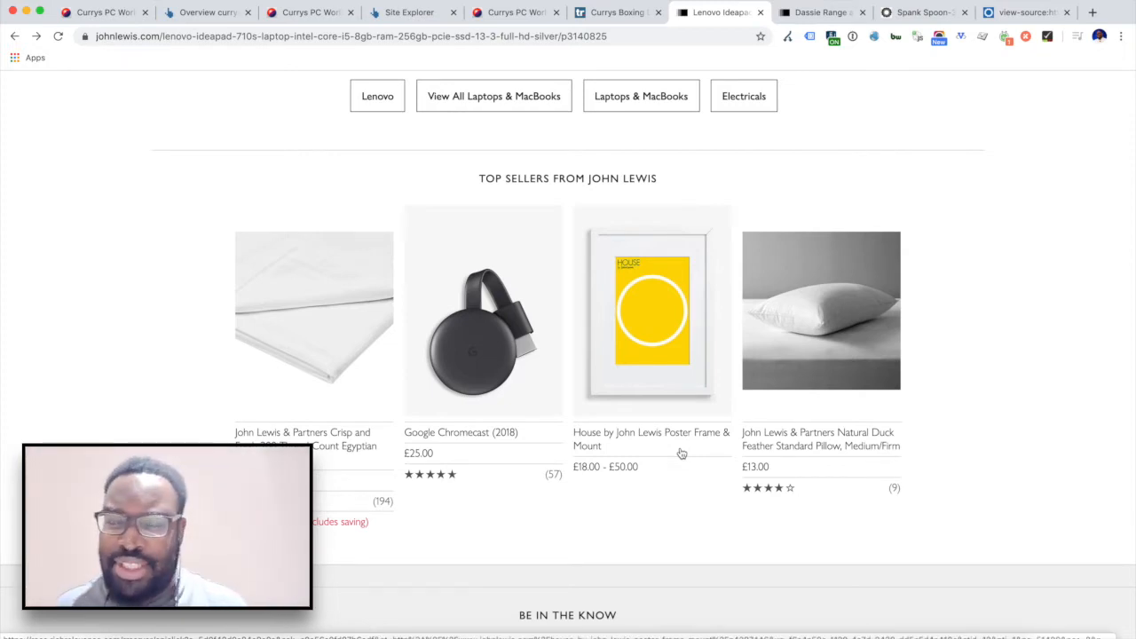
mouse_move(716, 90)
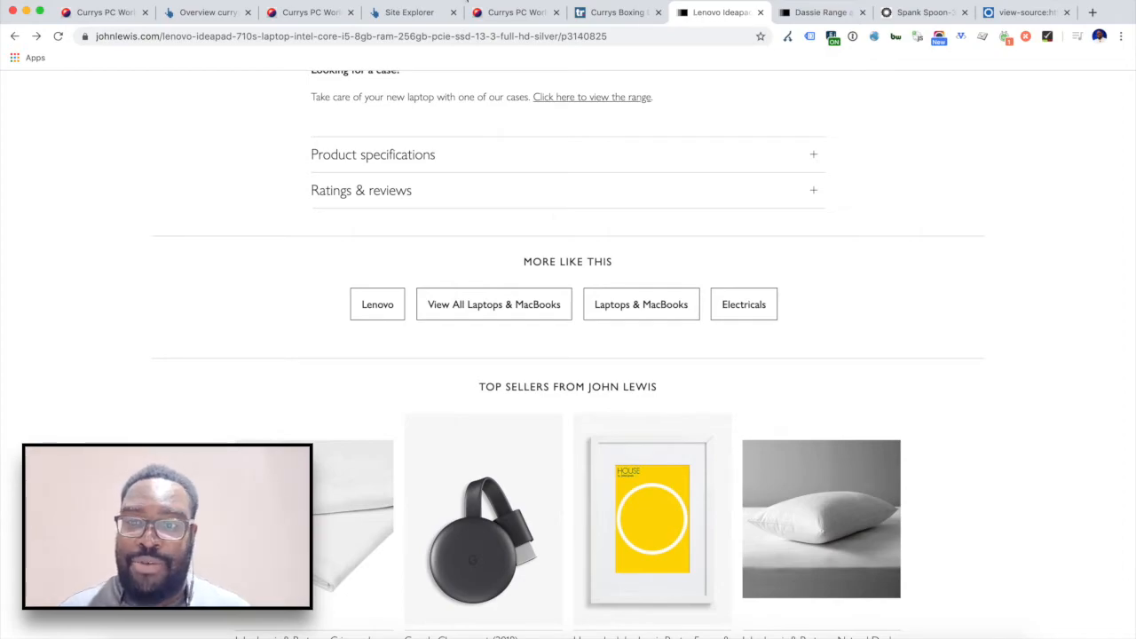
Switch to the Spank Spoon tab and scroll through its Also Recommended products.
left_click(923, 12)
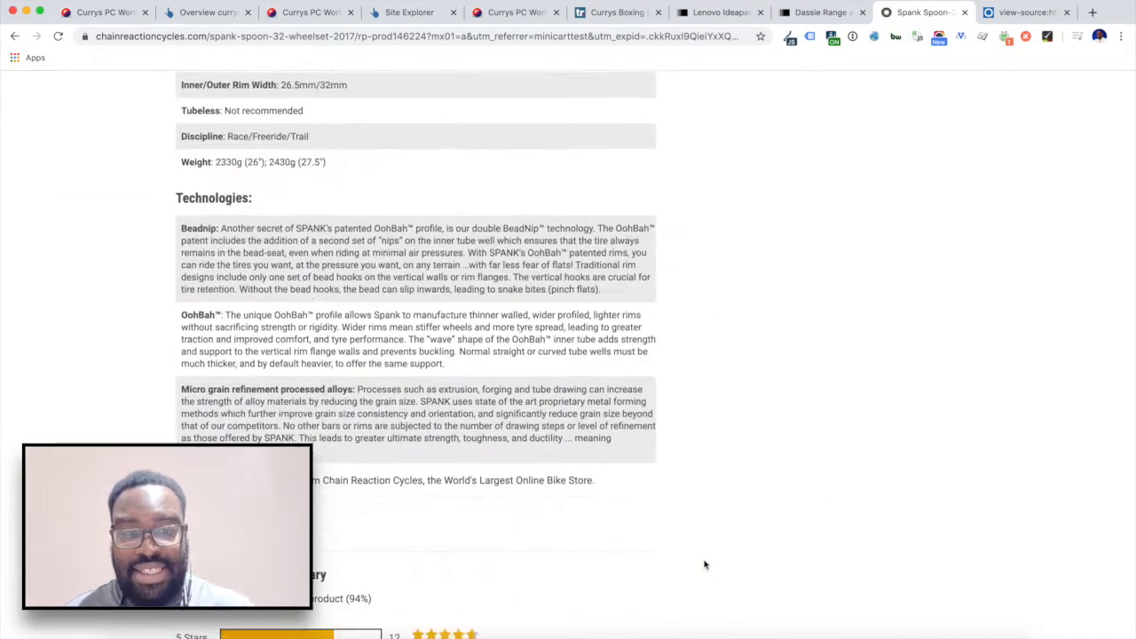
scroll("down", 3)
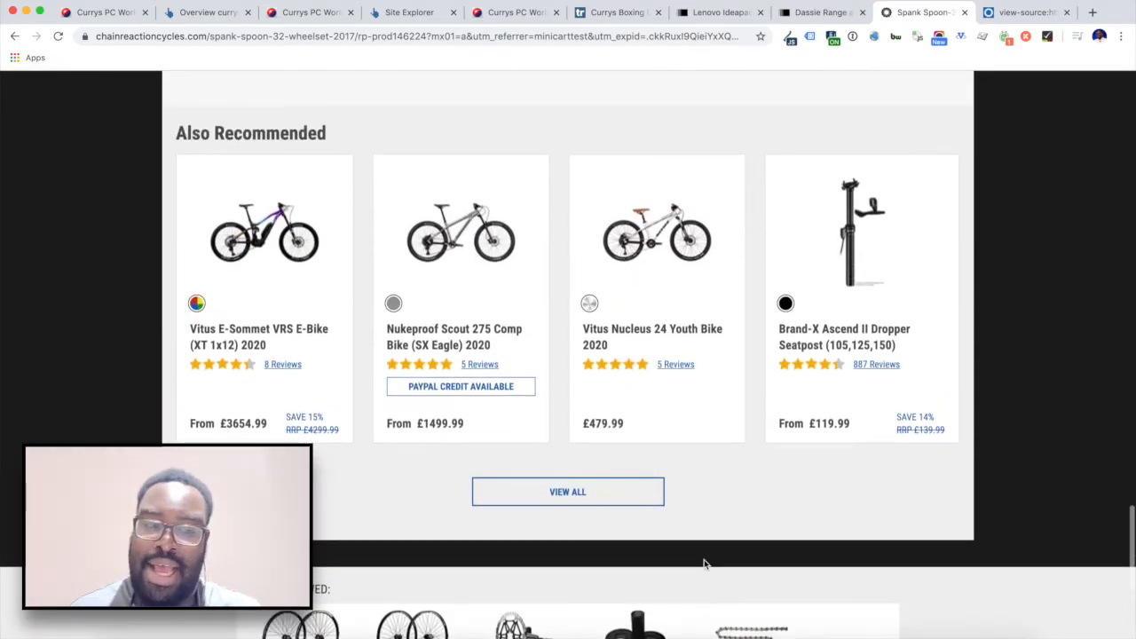
scroll("down", 3)
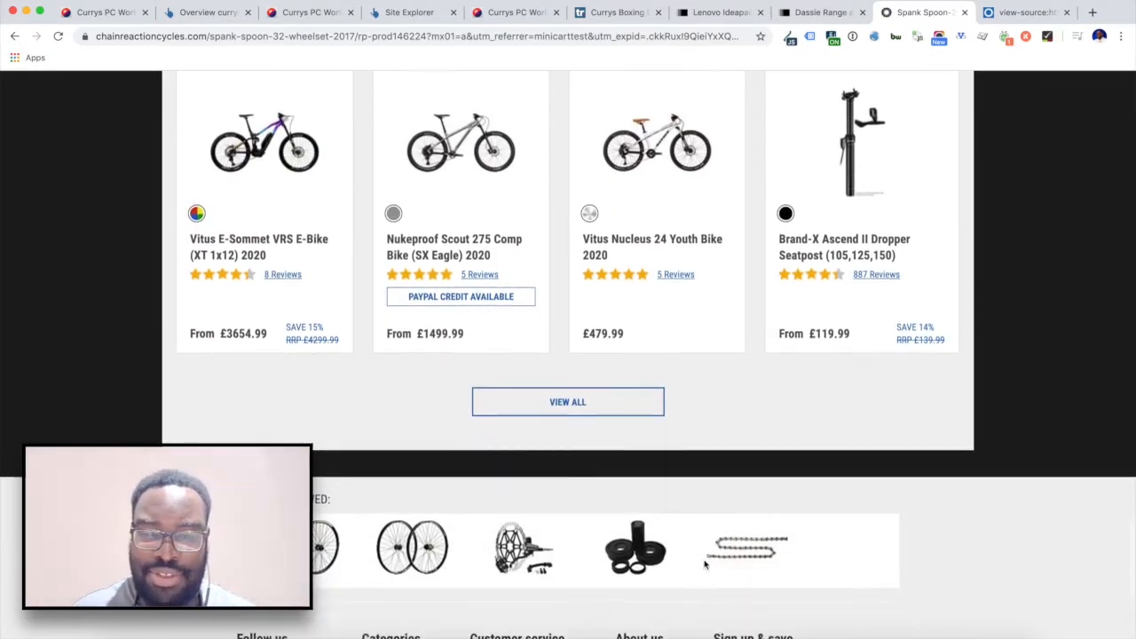
scroll("down", 3)
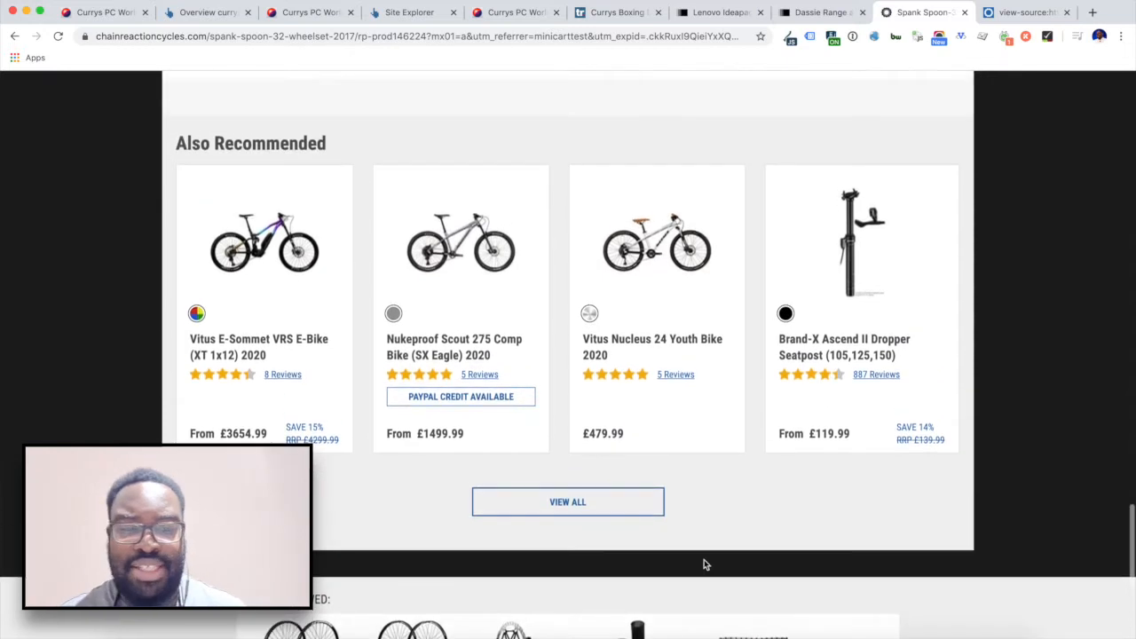
scroll("up", 3)
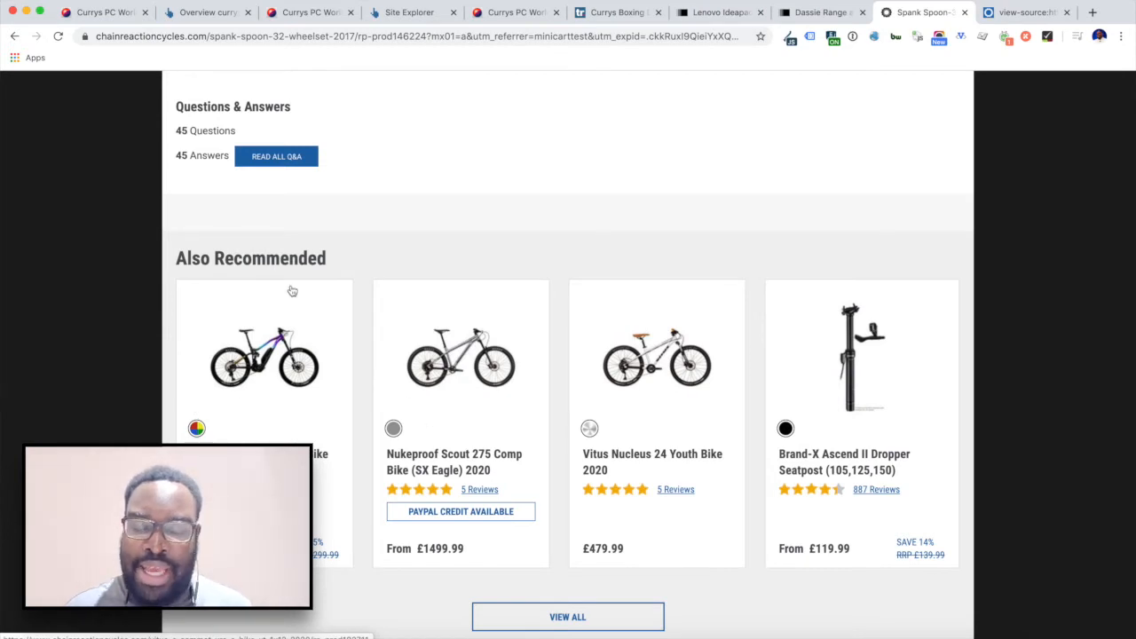
mouse_move(293, 290)
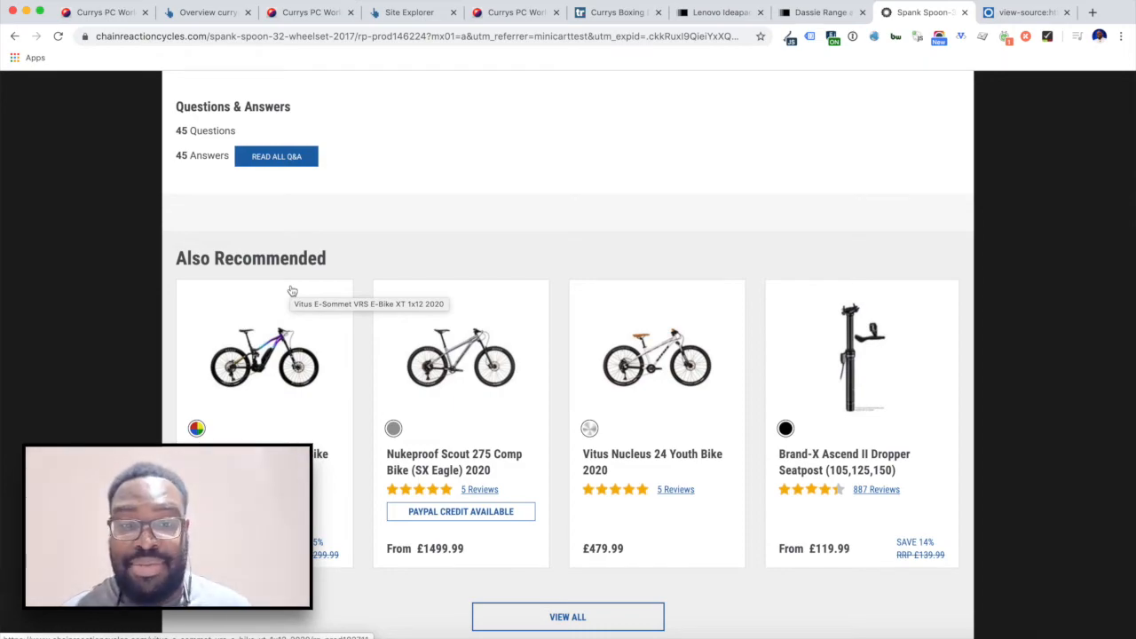
scroll("up", 3)
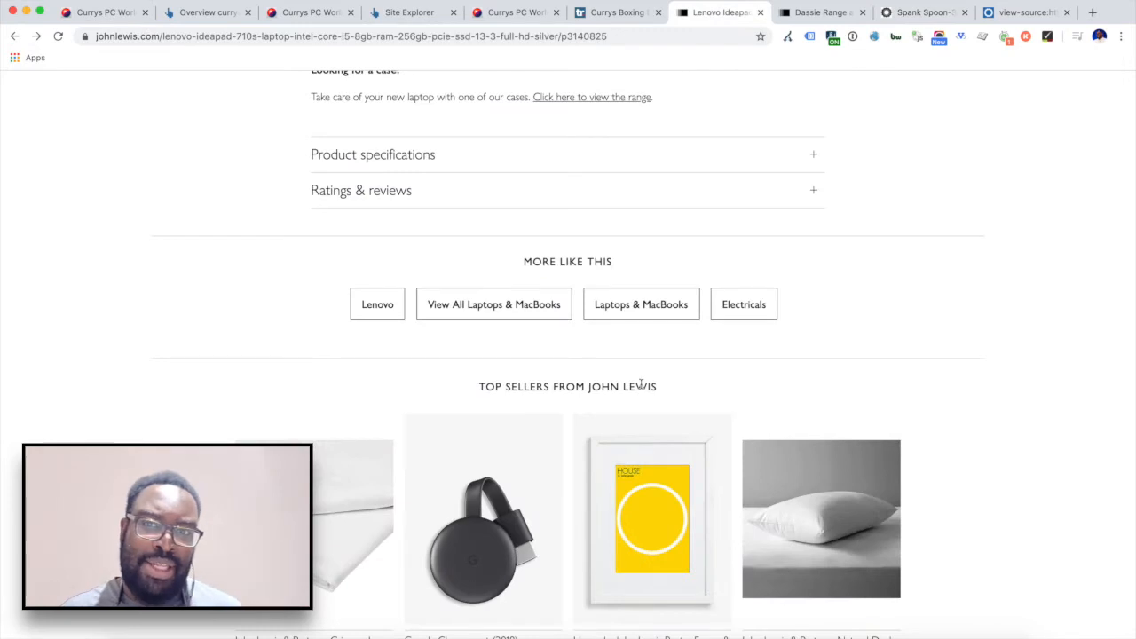
mouse_move(319, 246)
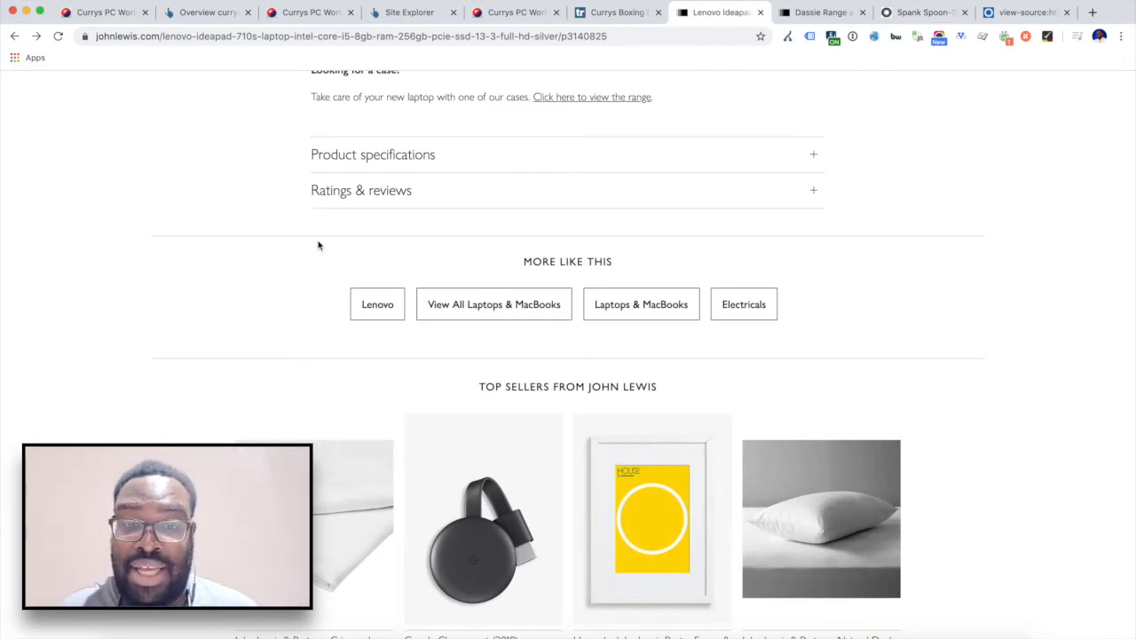
mouse_move(432, 351)
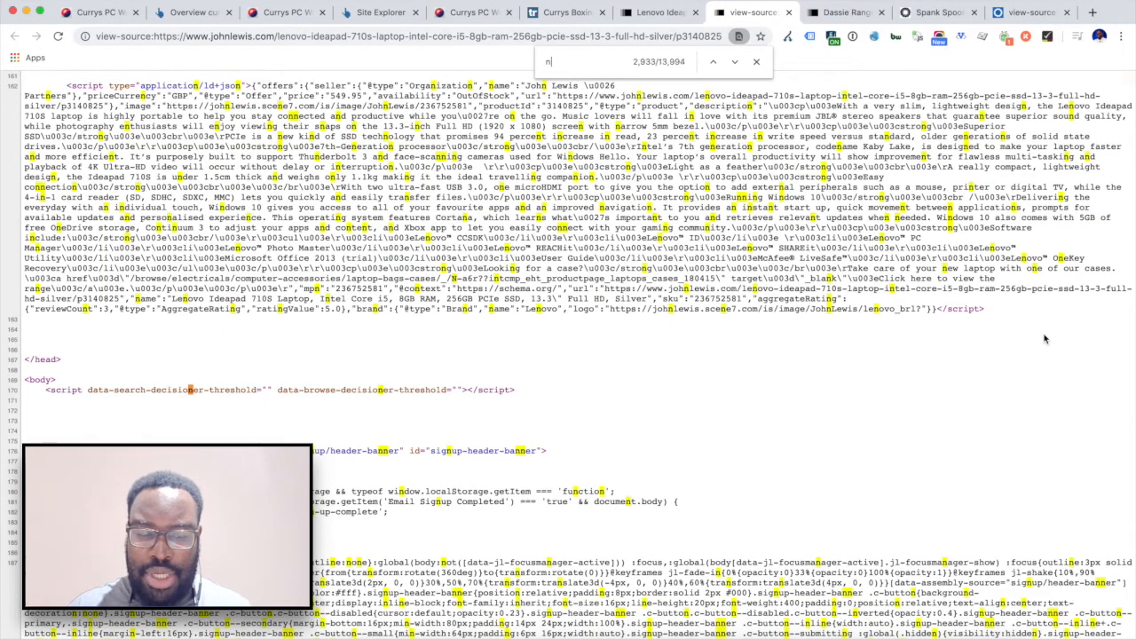
Search the Lenovo laptop page source for 'noindex'.
type("oindex")
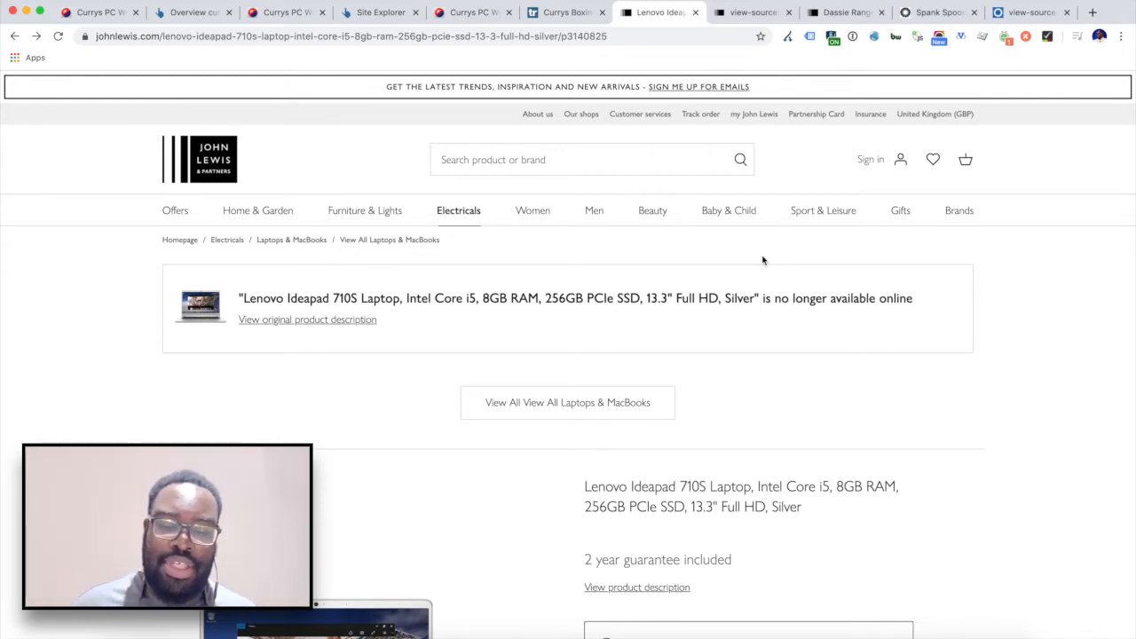
mouse_move(910, 317)
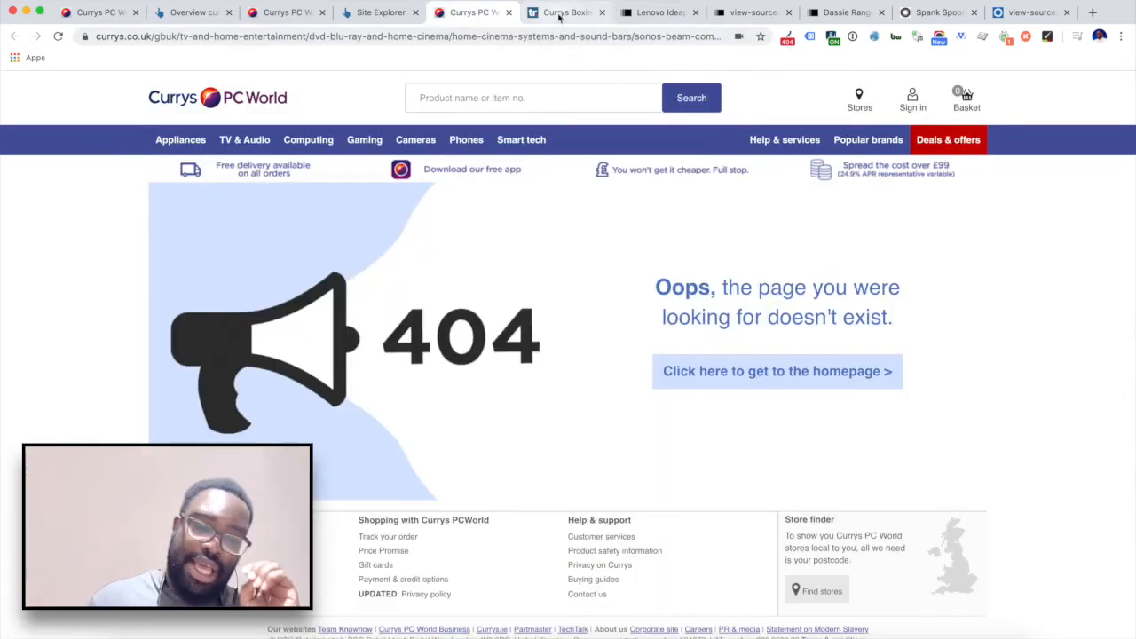
mouse_move(566, 12)
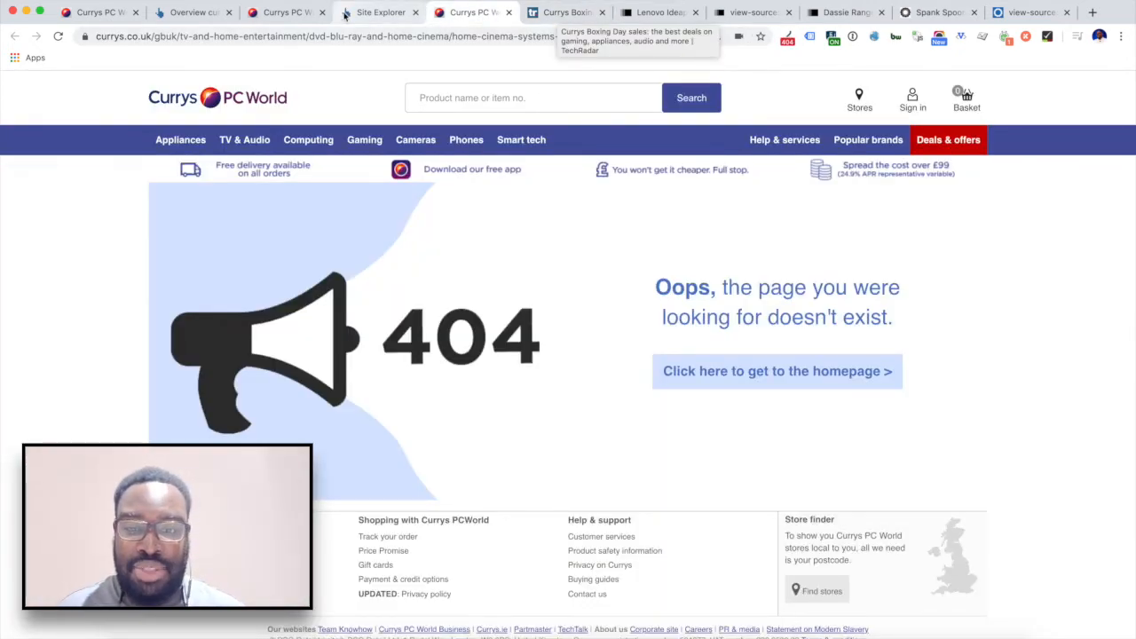
Switch from Site Explorer to the currys.co.uk broken backlinks tab with TechRadar 404s.
left_click(380, 12)
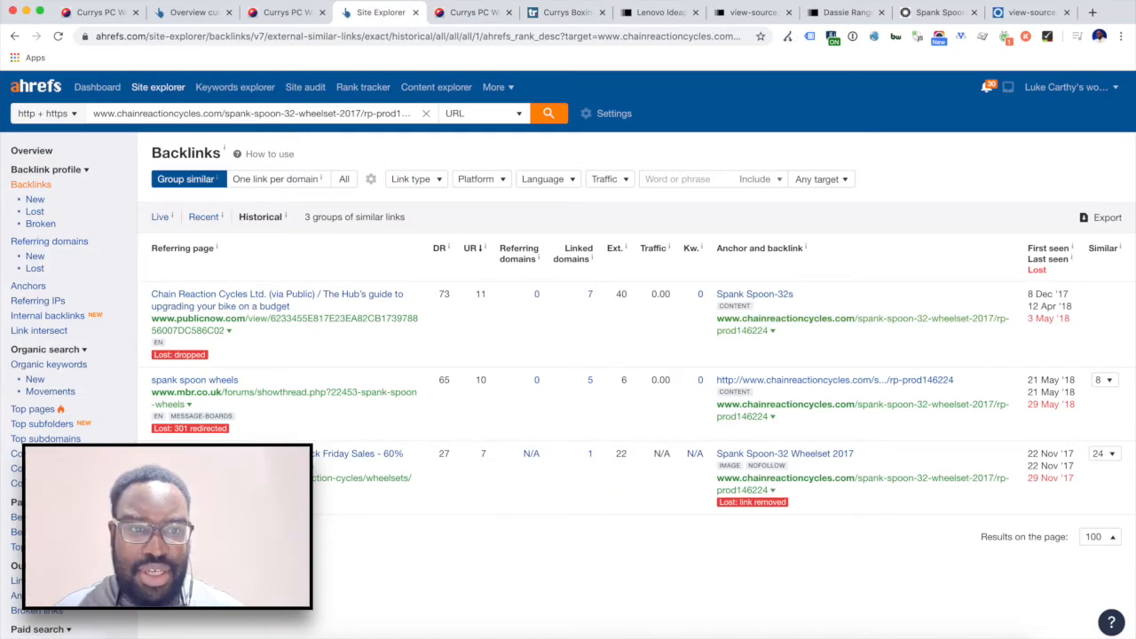
left_click(191, 11)
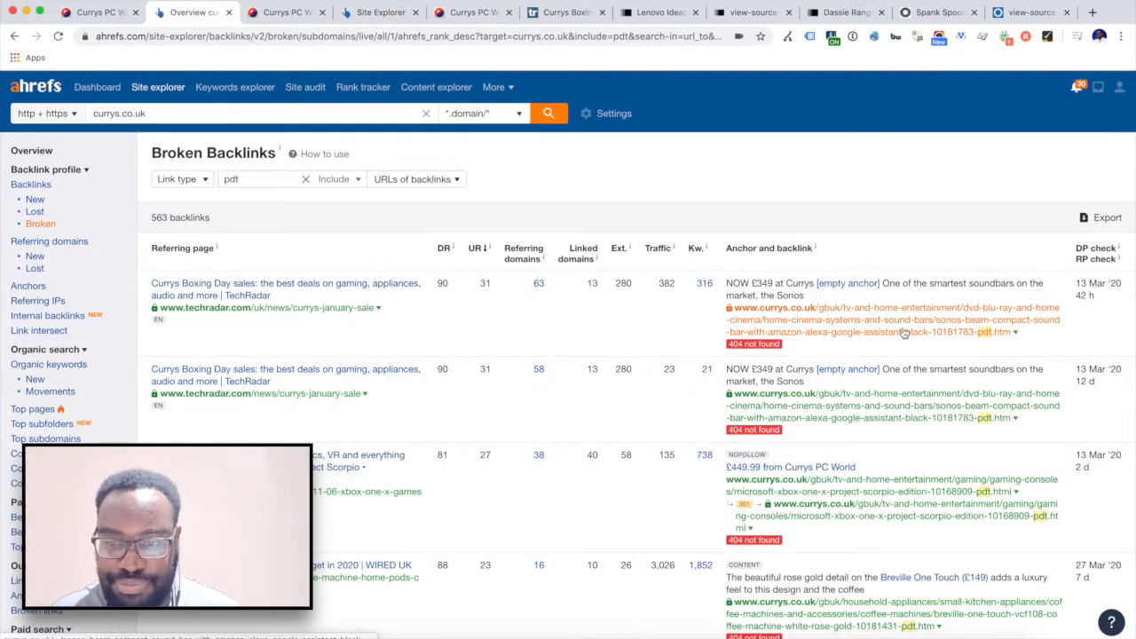
mouse_move(901, 320)
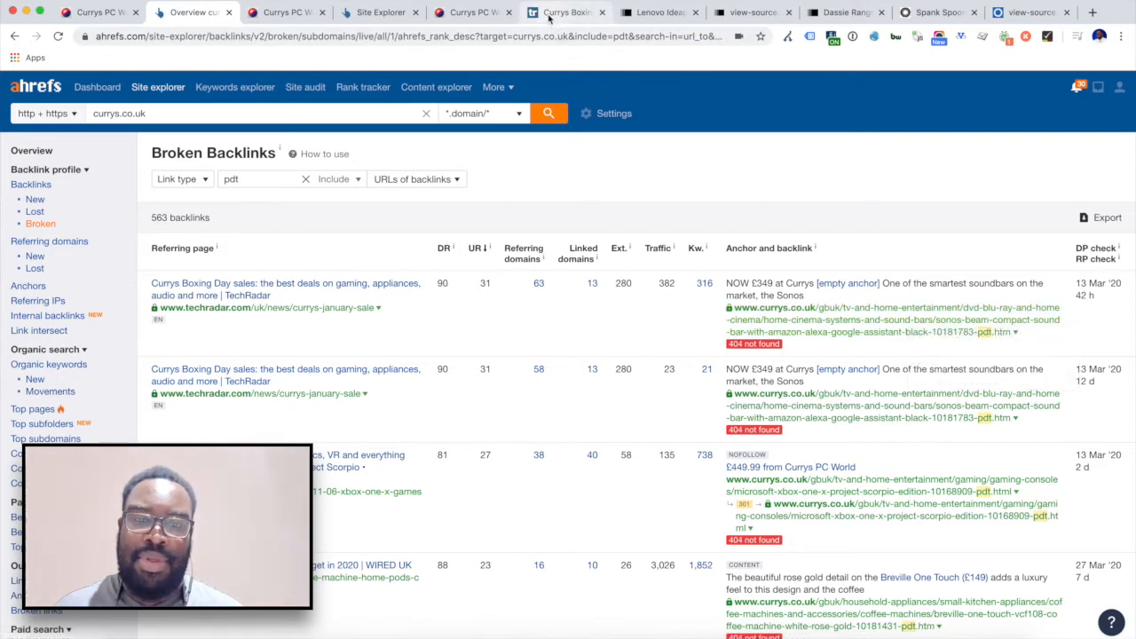
mouse_move(565, 13)
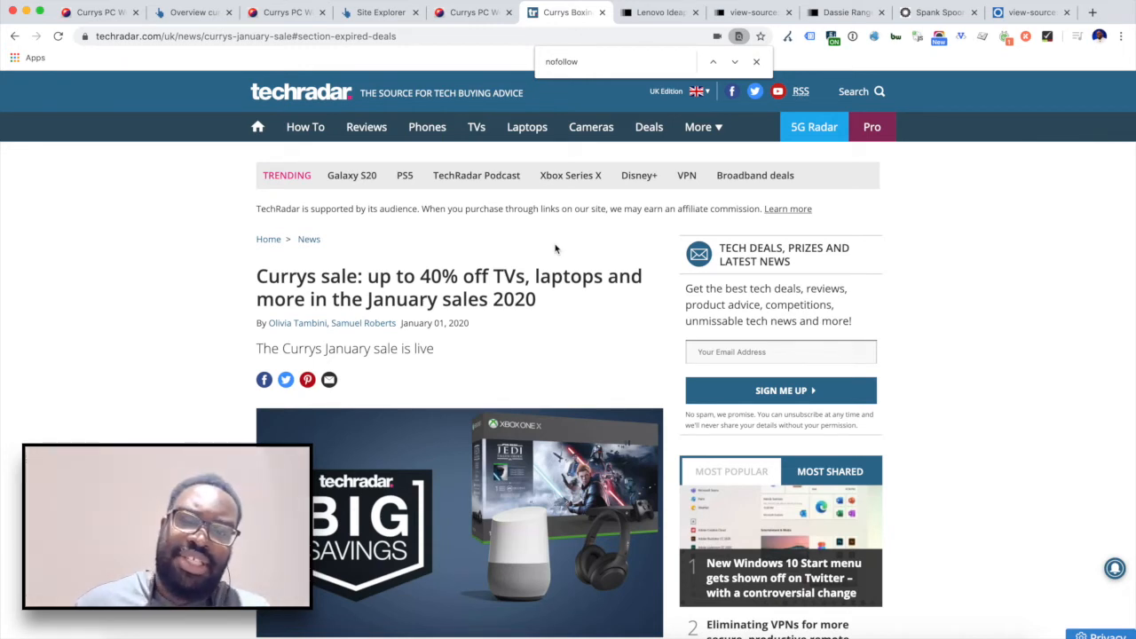
mouse_move(487, 263)
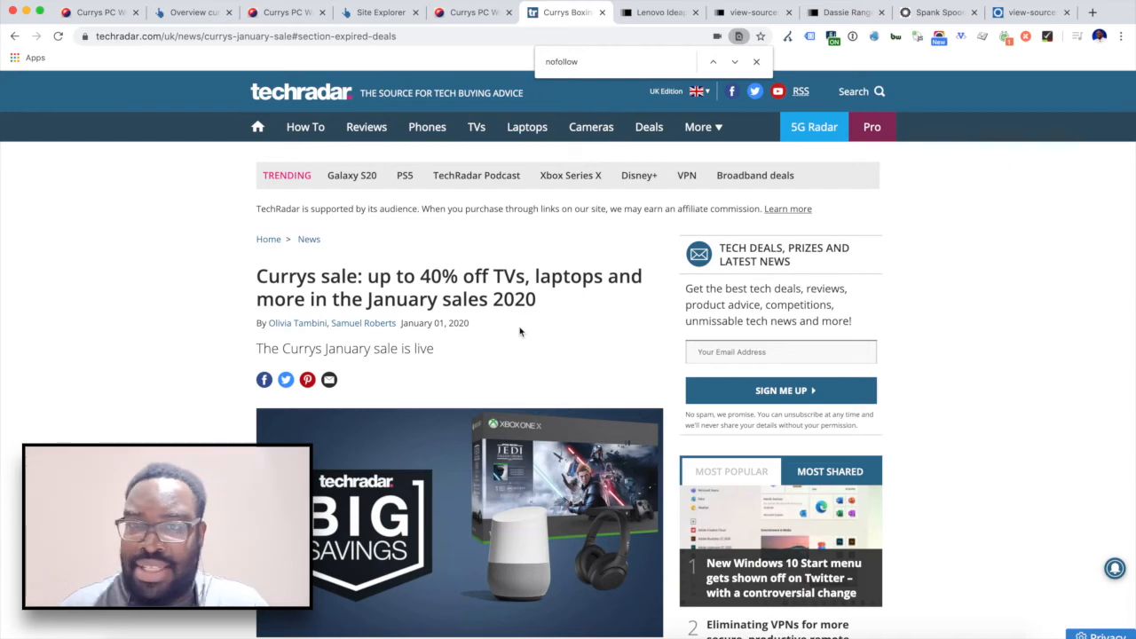
Scroll through the deal listings in TechRadar's Currys January sale article.
scroll("down", 3)
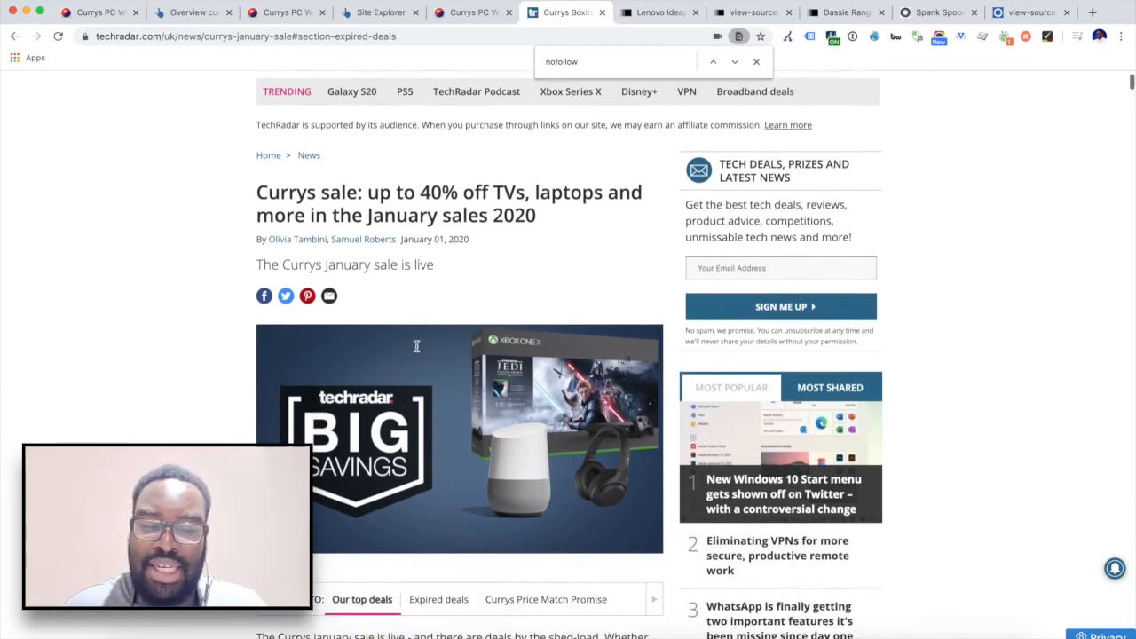
scroll("down", 3)
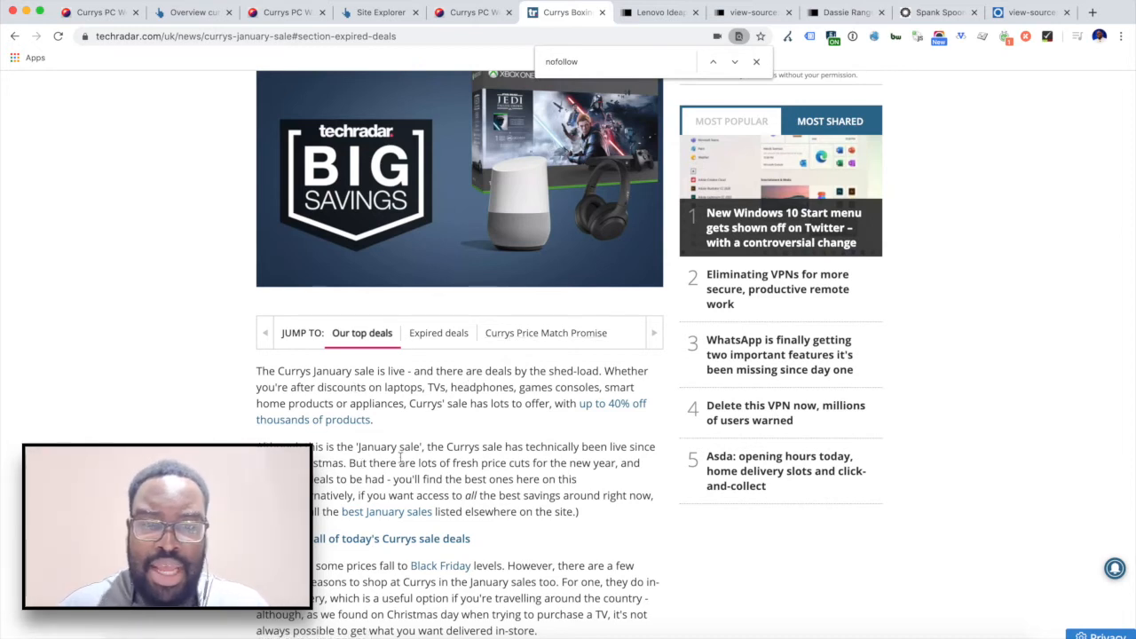
mouse_move(477, 202)
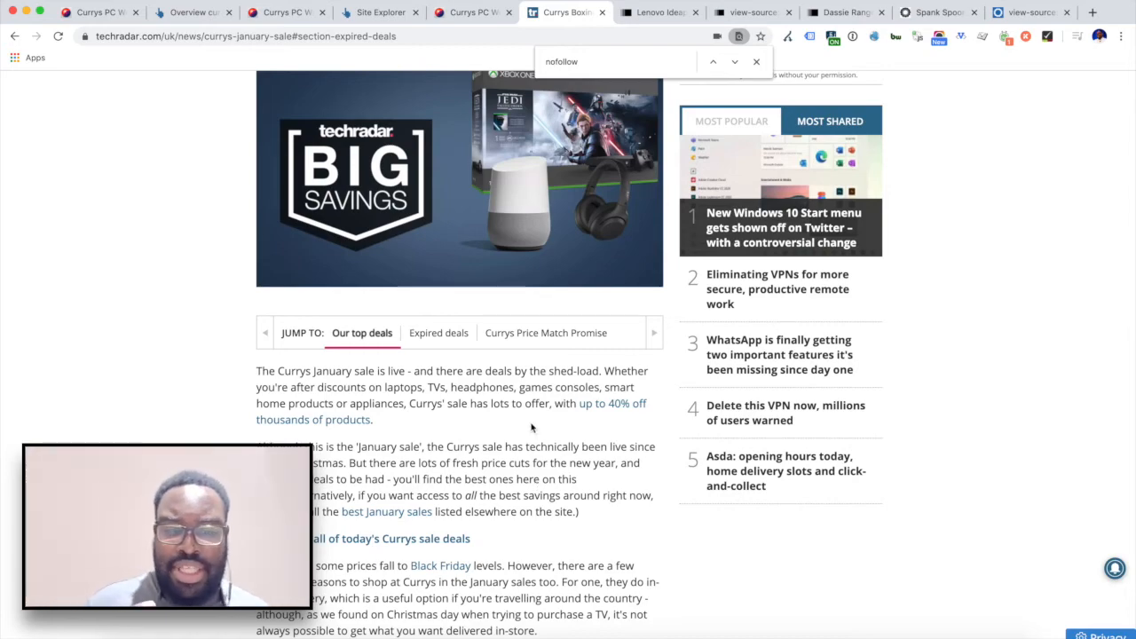
scroll("down", 3)
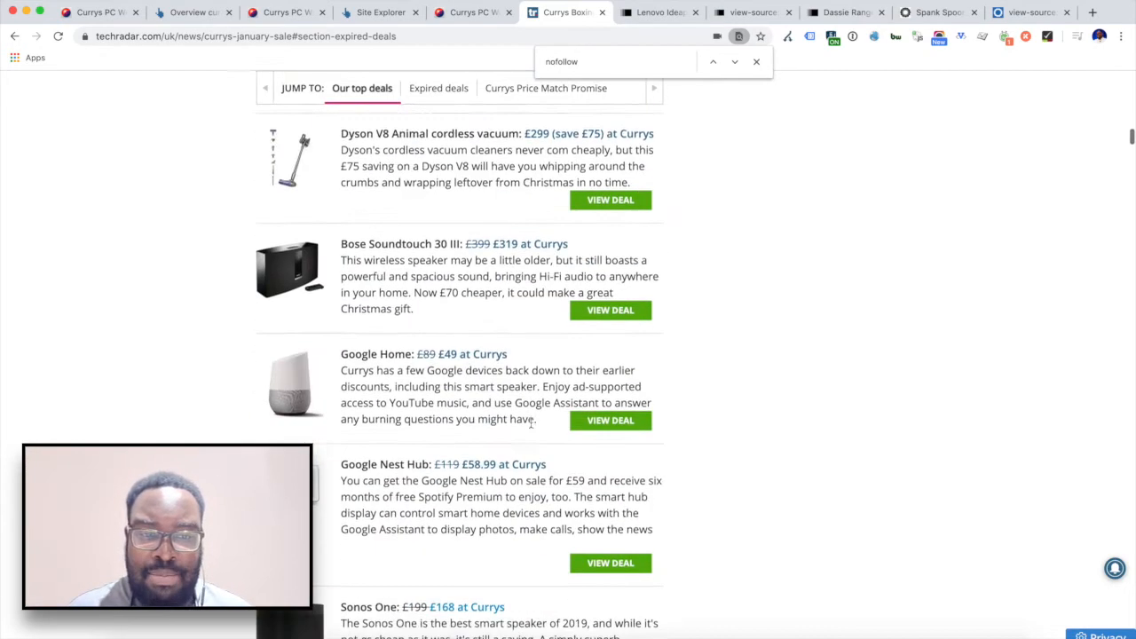
scroll("down", 3)
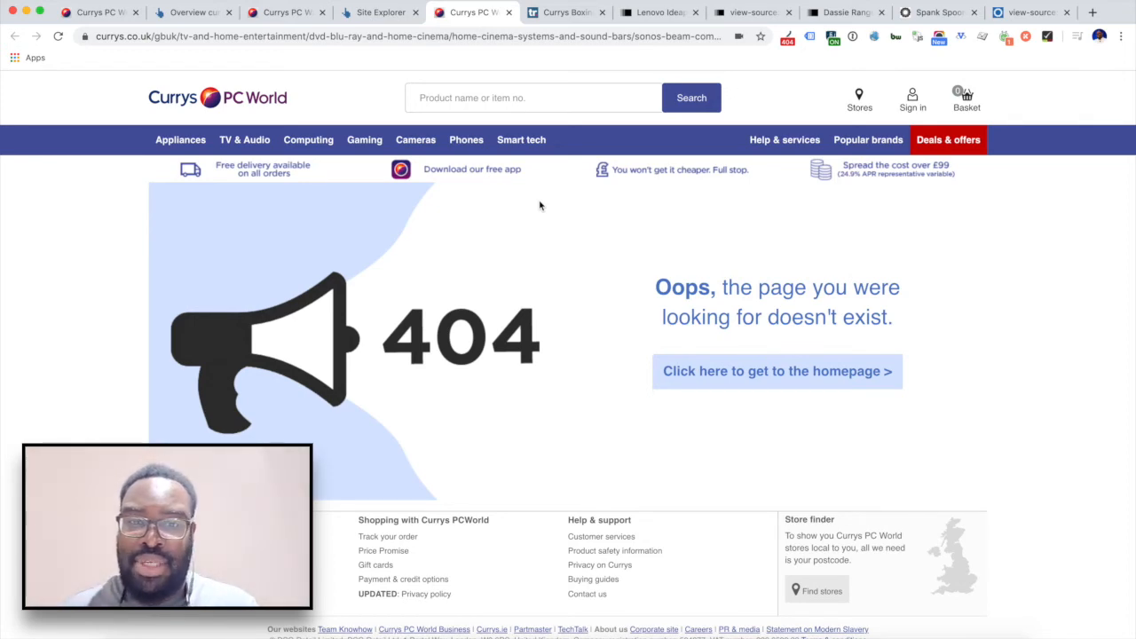
Switch to the John Lewis Lenovo tab, then the Spank Spoon-32 wheelset tab.
left_click(658, 12)
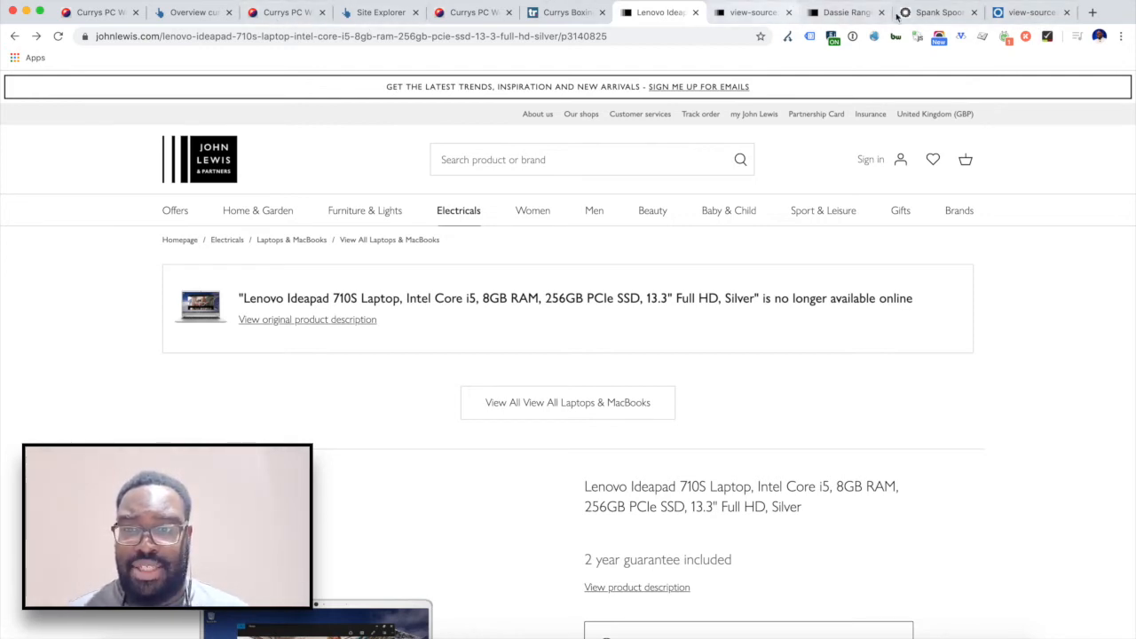
left_click(936, 12)
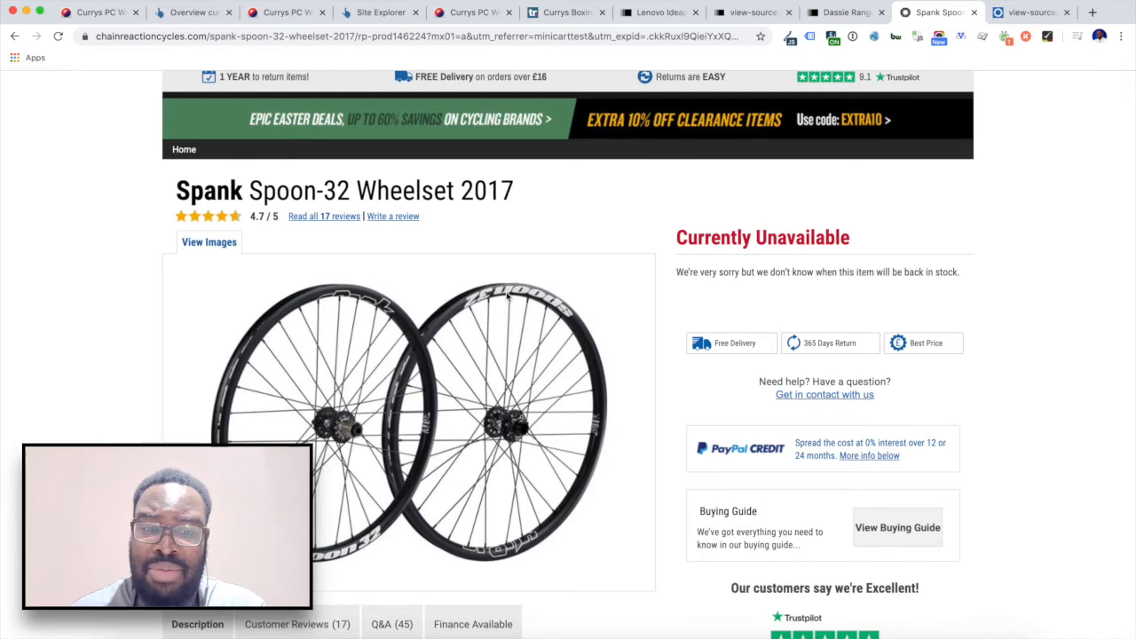
mouse_move(461, 466)
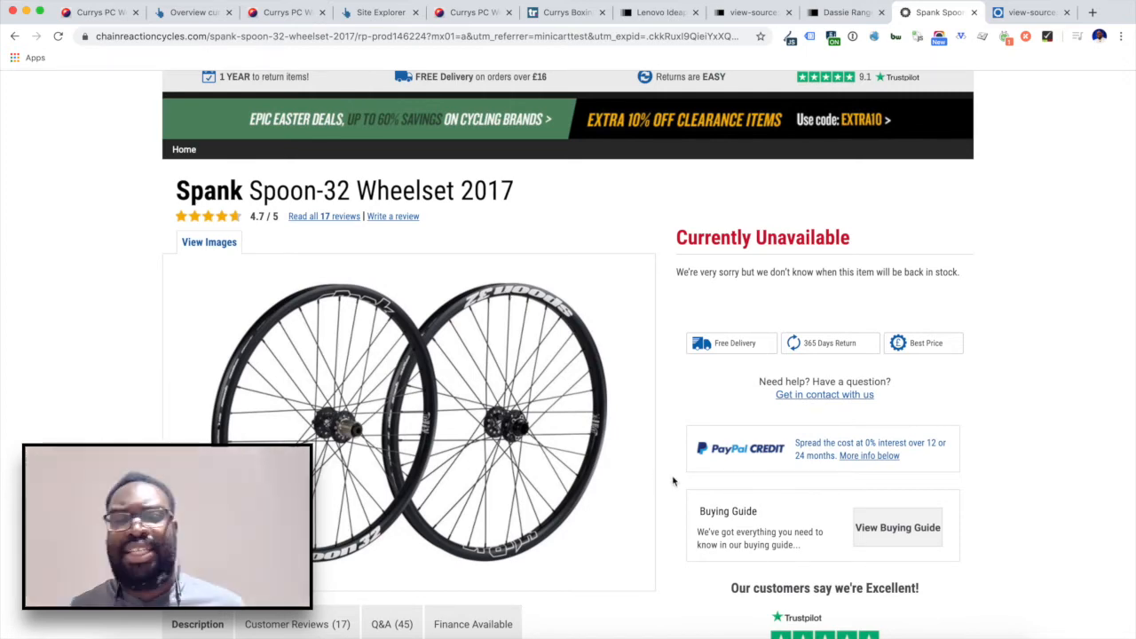
Review the unavailable Spank Spoon-32 Wheelset 2017 page, then revisit the Currys and John Lewis tabs.
scroll("down", 3)
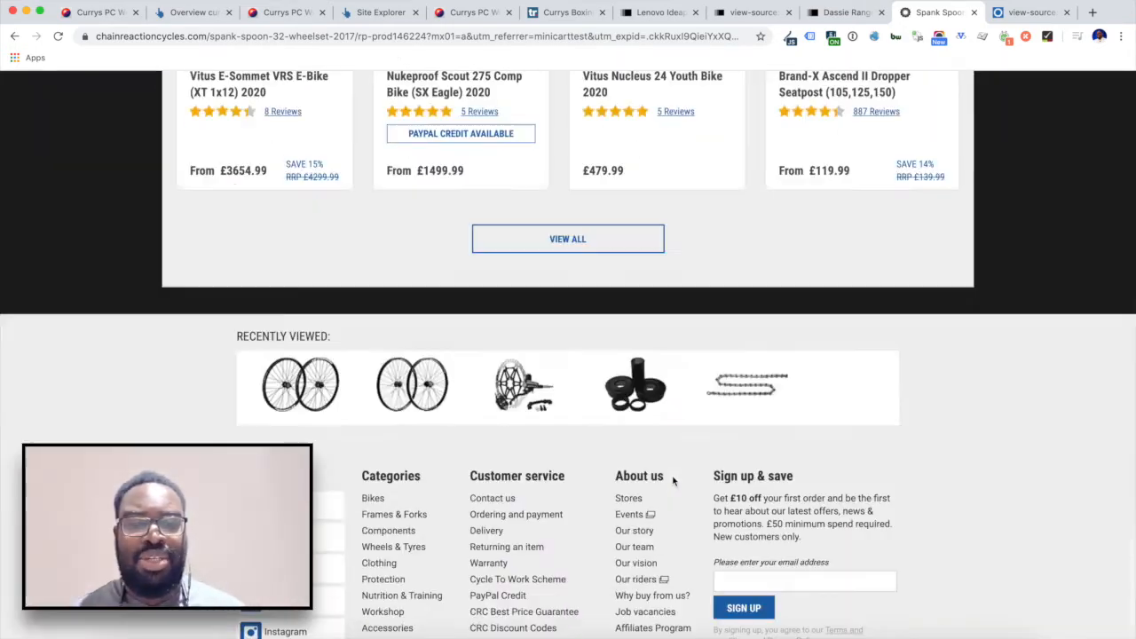
scroll("up", 3)
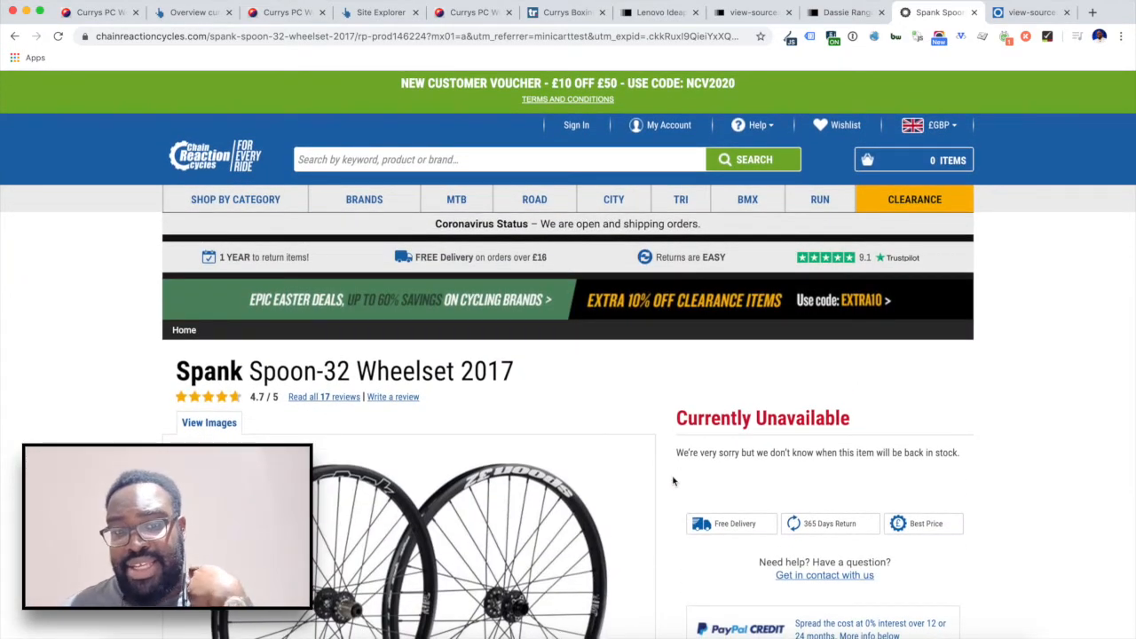
mouse_move(932, 395)
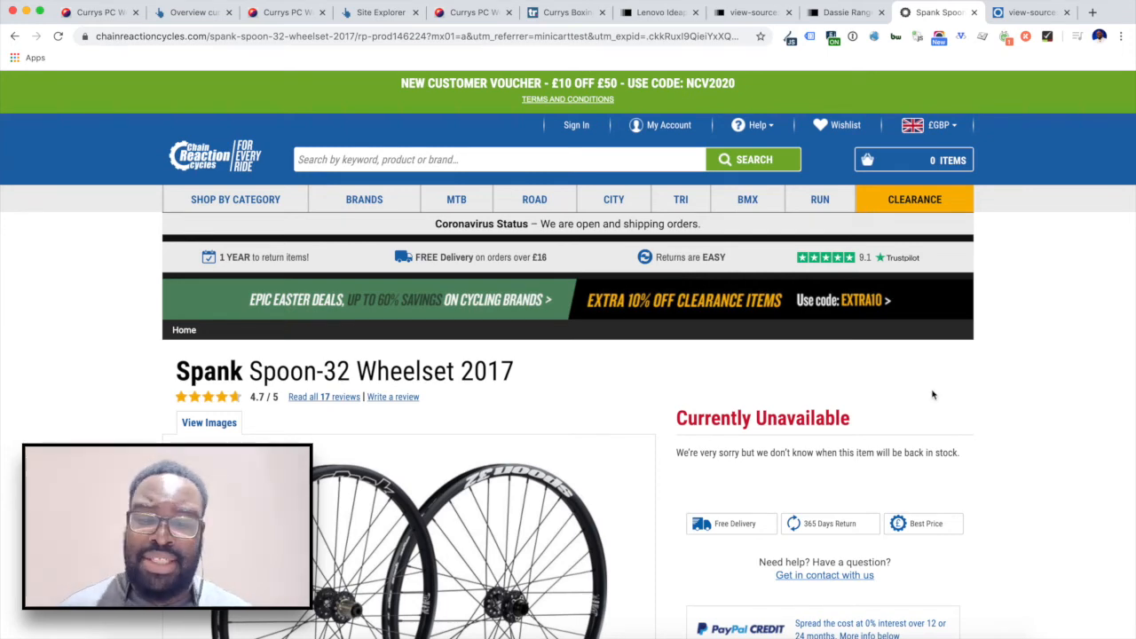
scroll("down", 3)
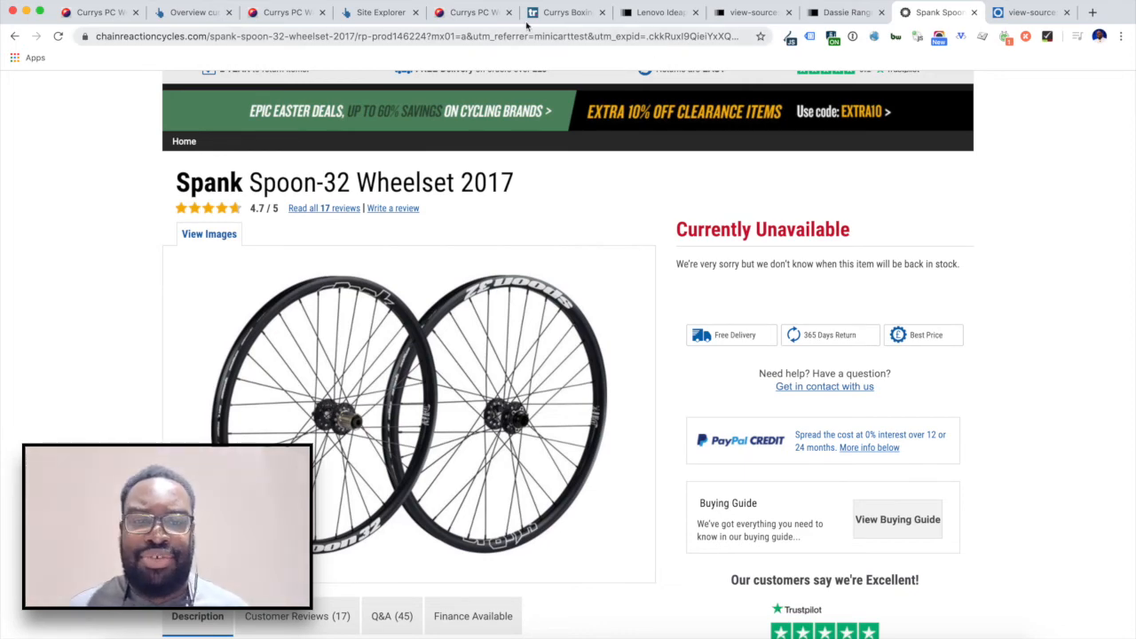
left_click(461, 12)
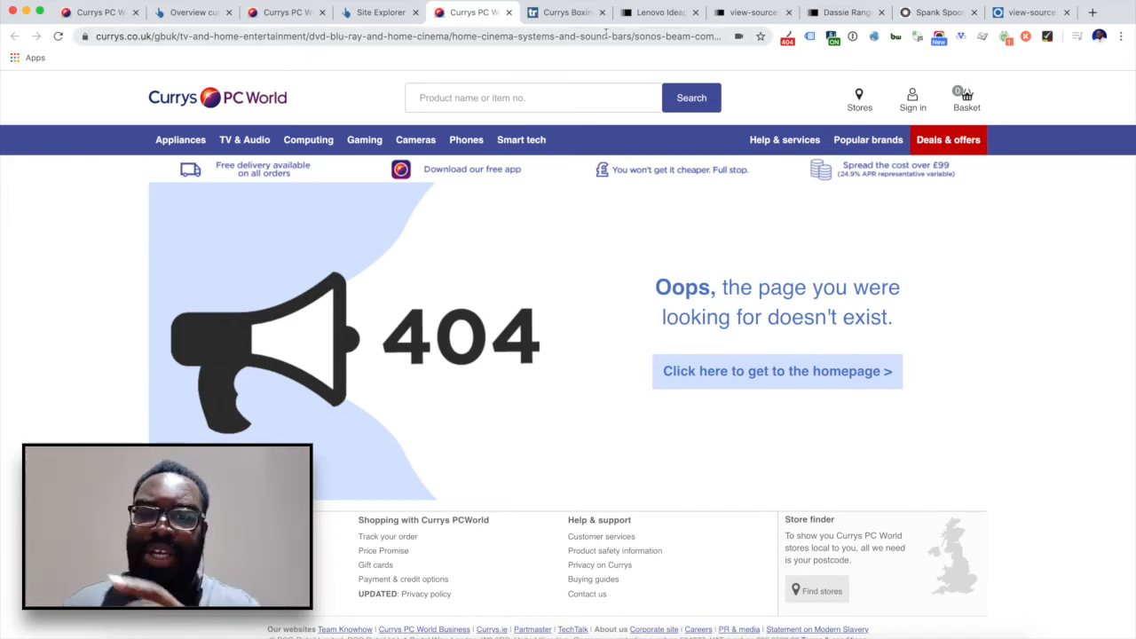
left_click(657, 11)
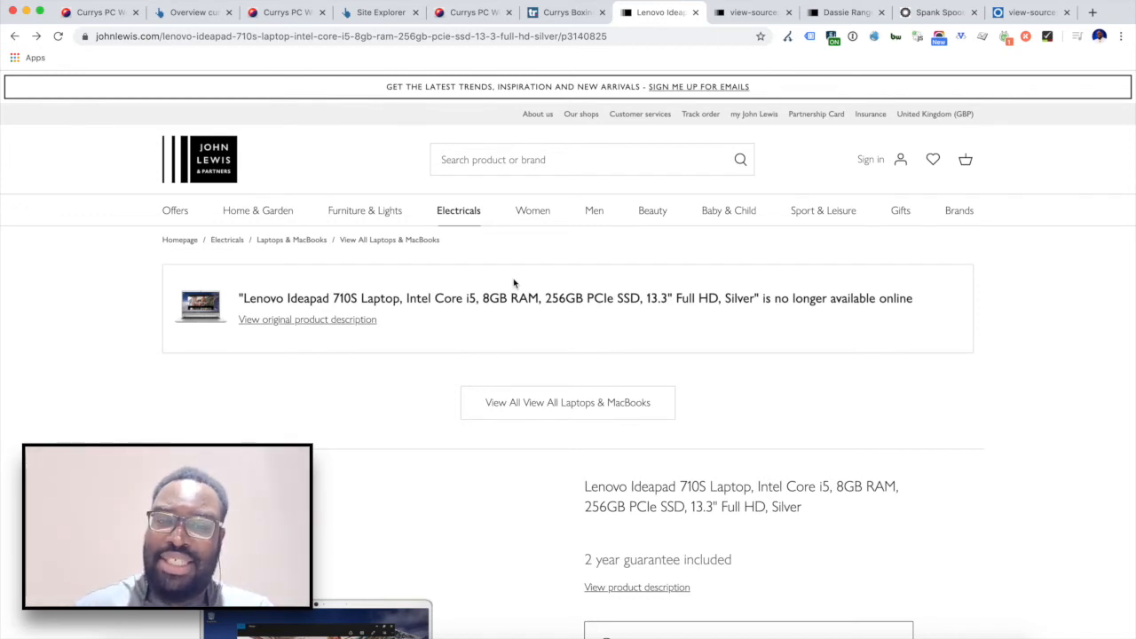
Activate the John Lewis 'Search product or brand' box, showing the recent 'lenovo 710s' search.
left_click(577, 159)
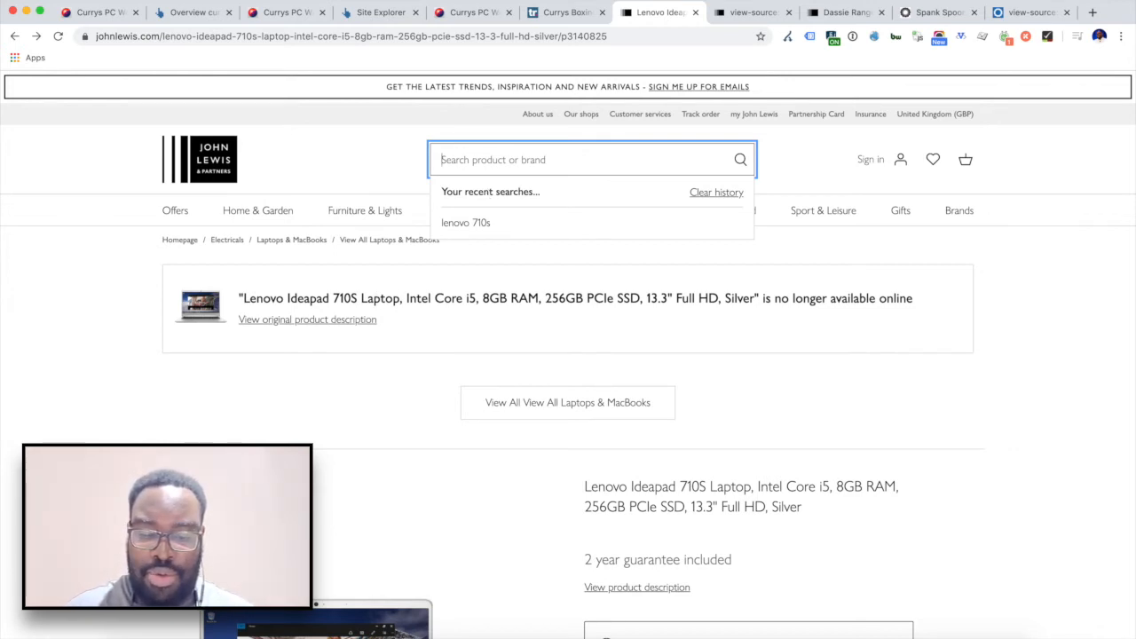
Search John Lewis for 'lenovo 710s', get zero matches, then reselect the query box.
type("lenovo")
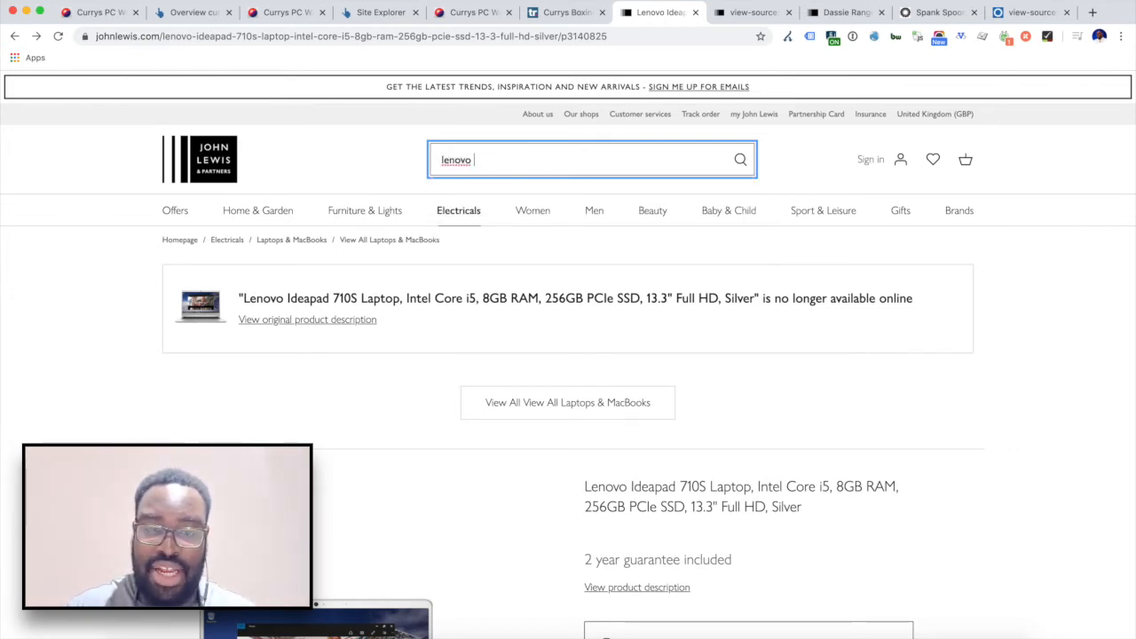
type("710s")
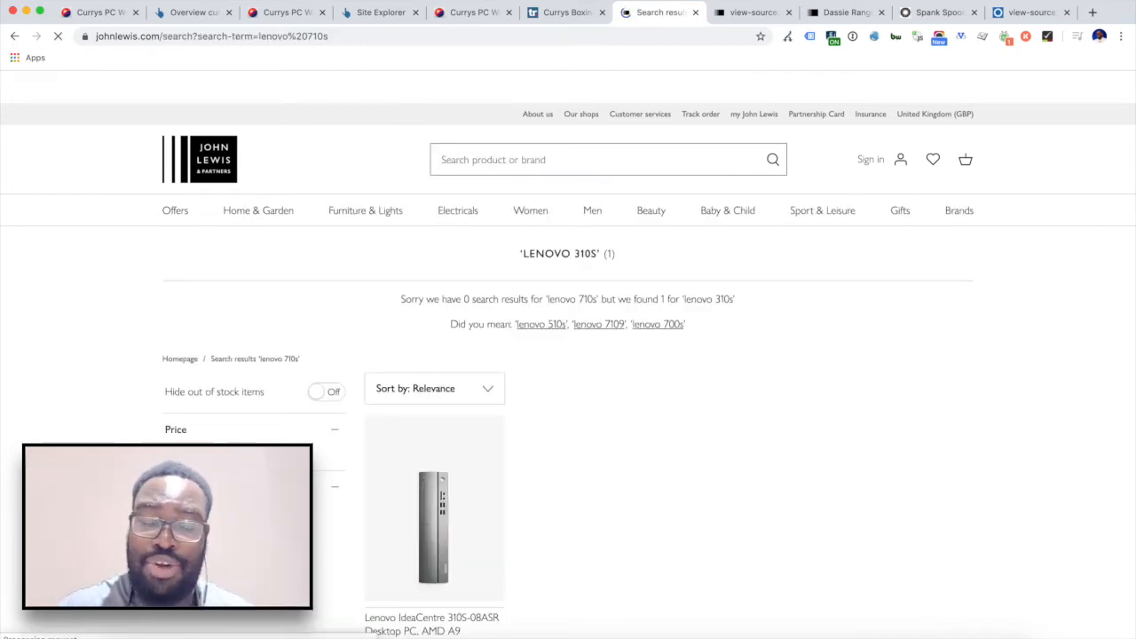
type("lenovo 710s")
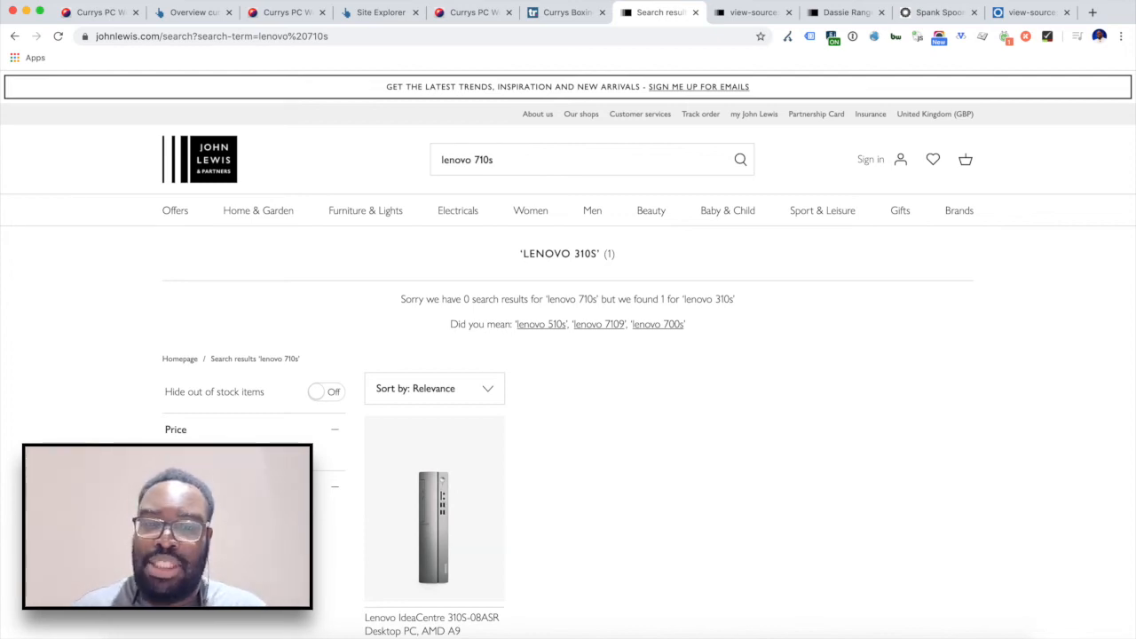
left_click(585, 160)
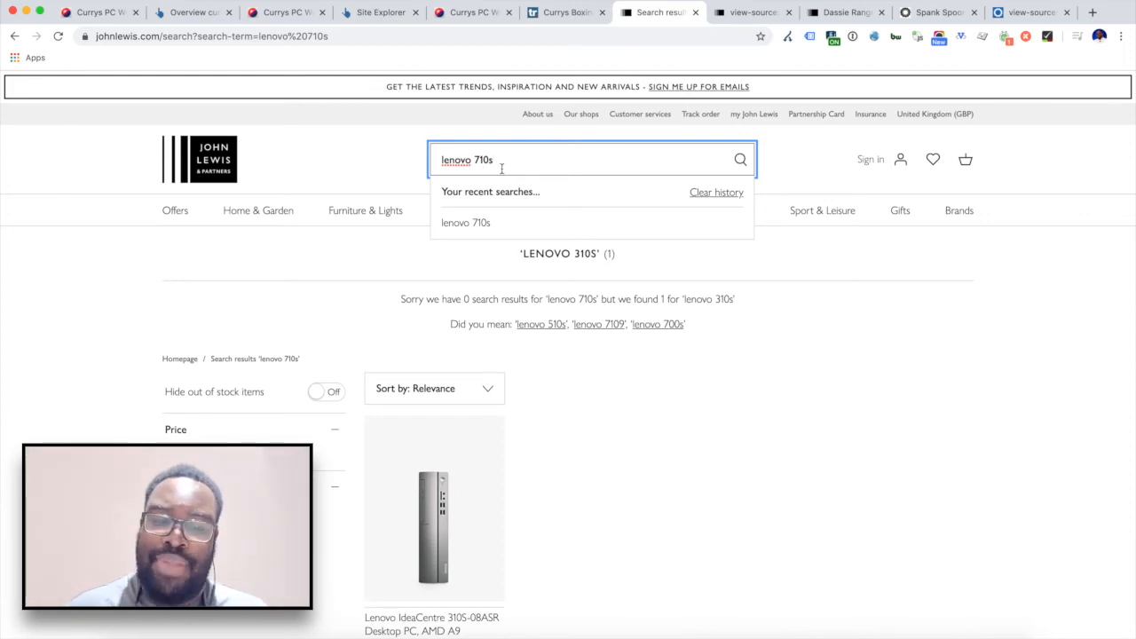
mouse_move(639, 368)
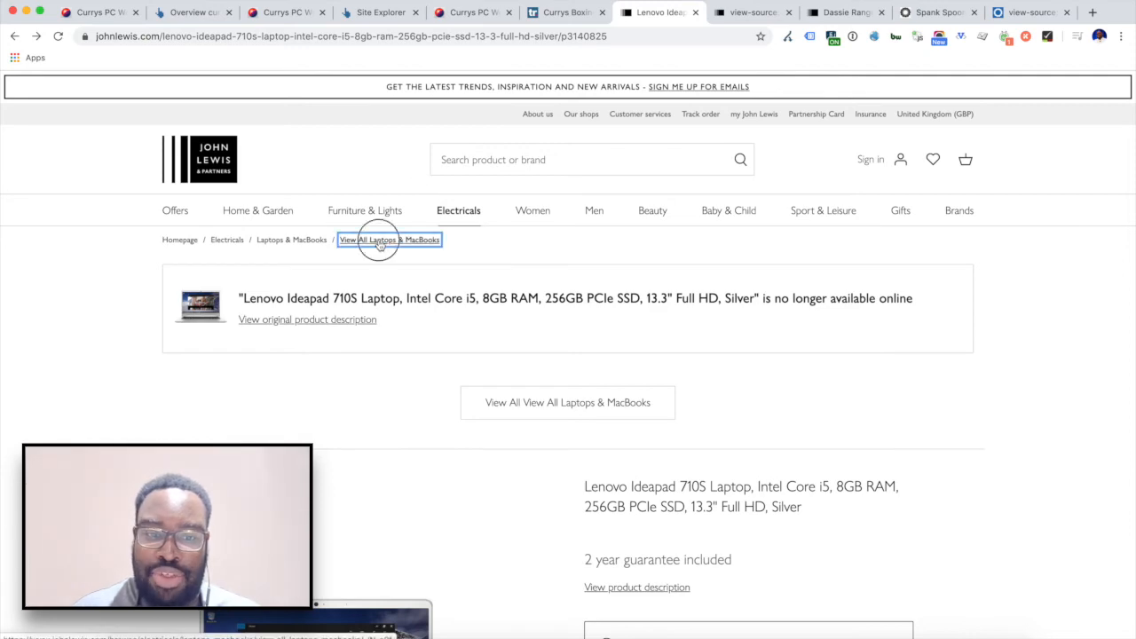
Open the View All Laptops & MacBooks category (152 products) and scroll through the listing.
left_click(389, 240)
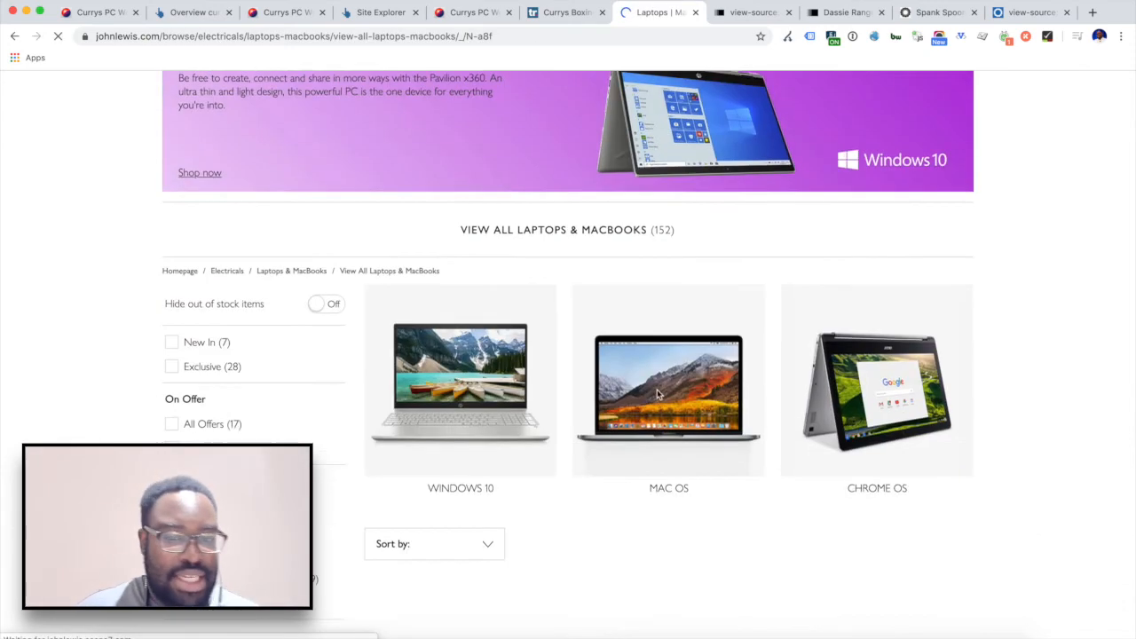
scroll("down", 3)
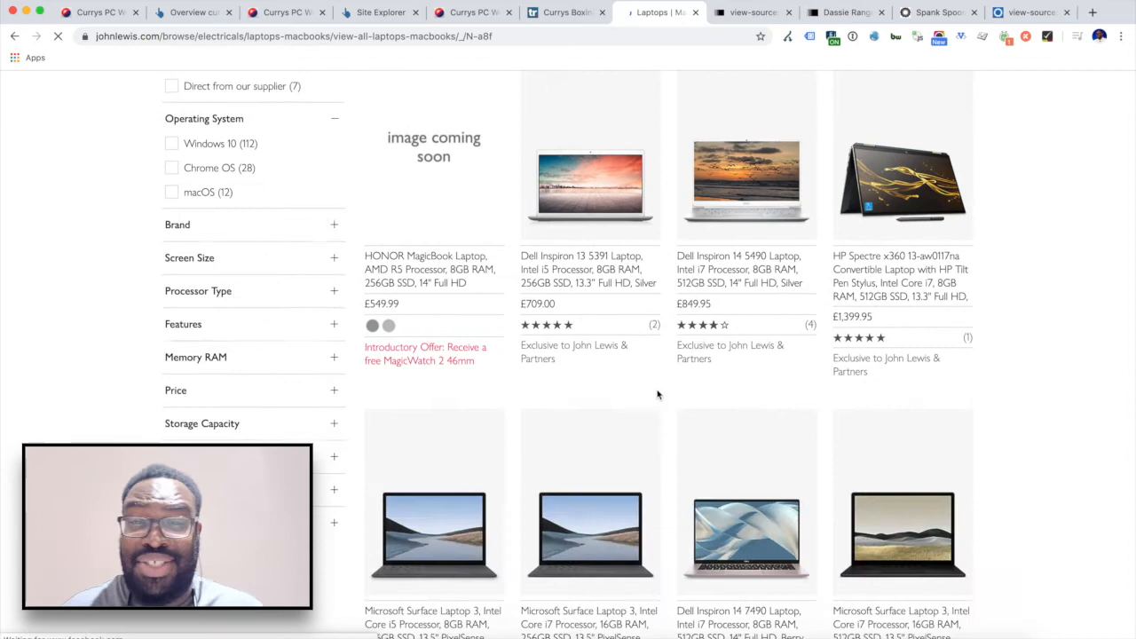
scroll("down", 3)
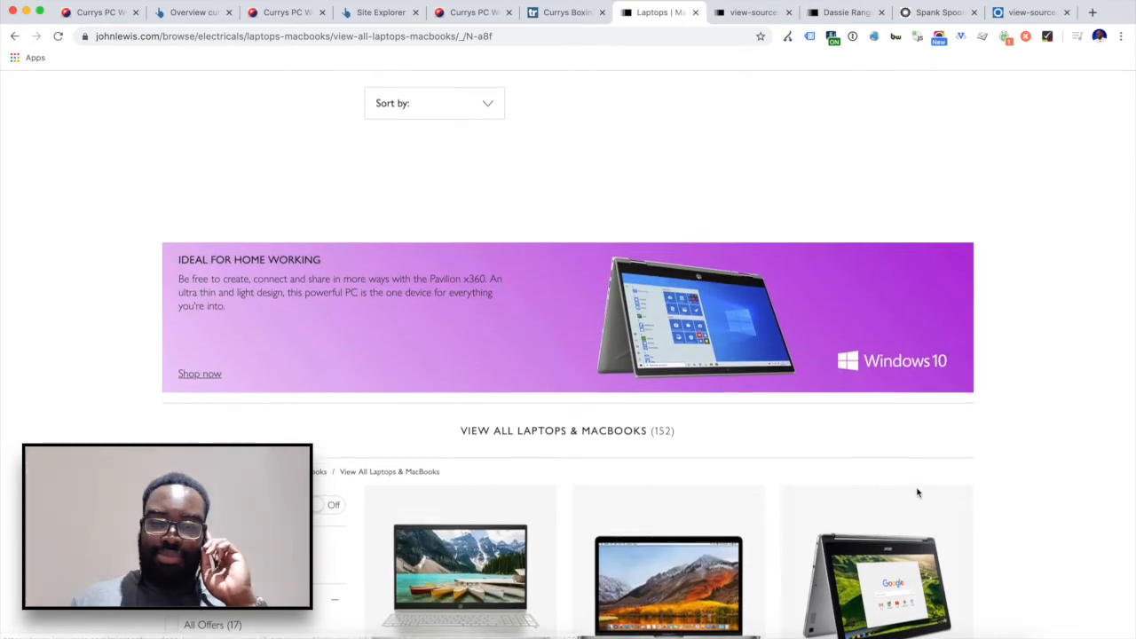
scroll("up", 3)
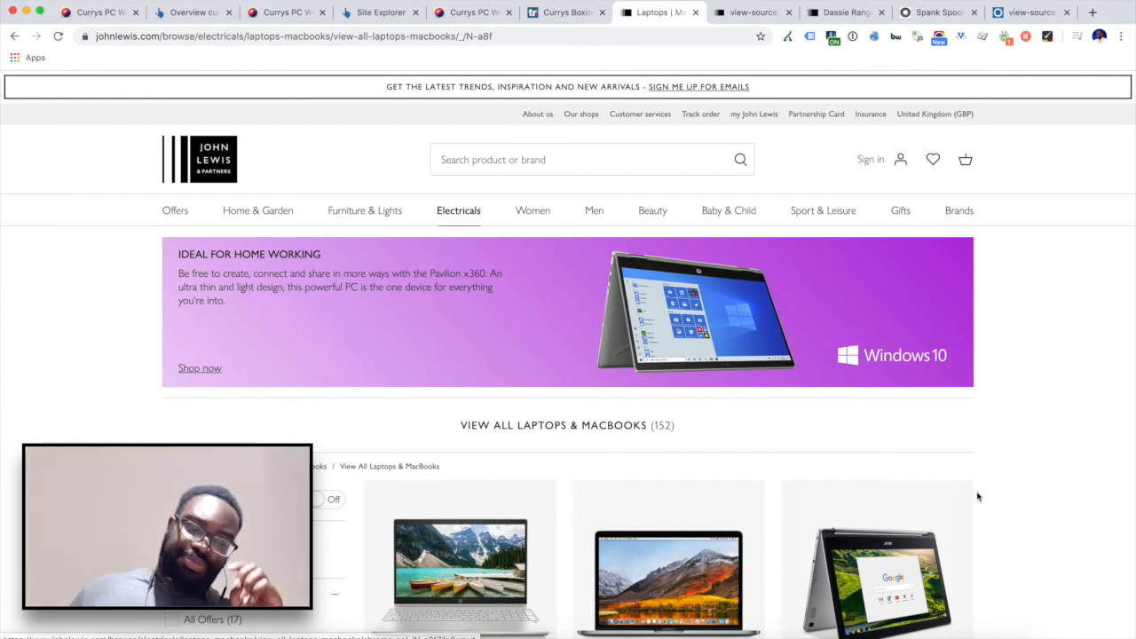
mouse_move(1042, 478)
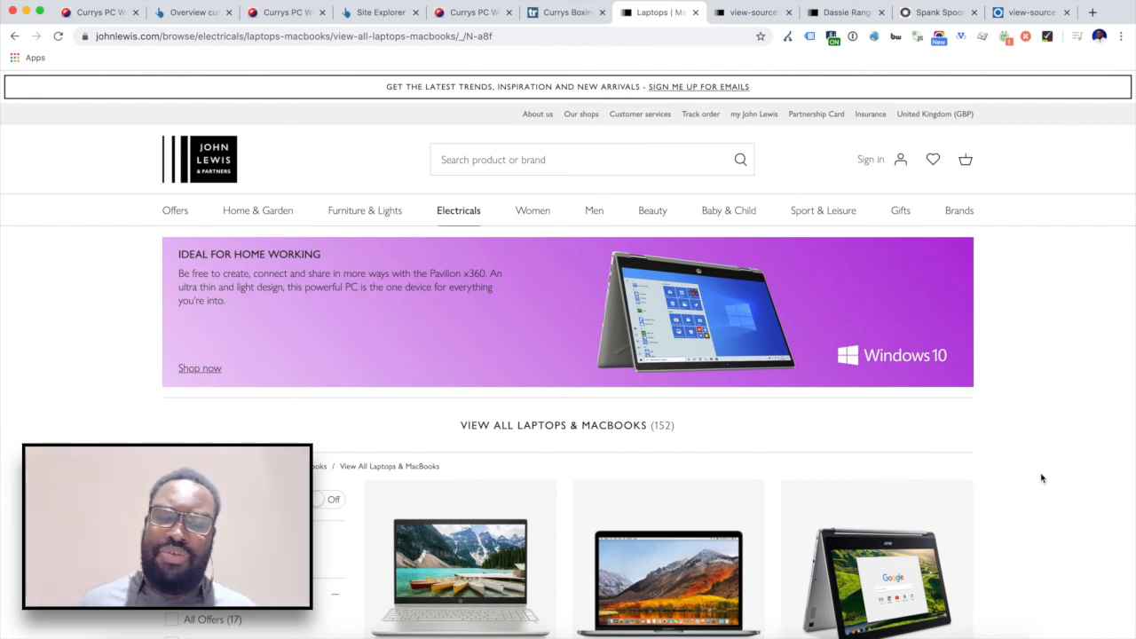
mouse_move(820, 443)
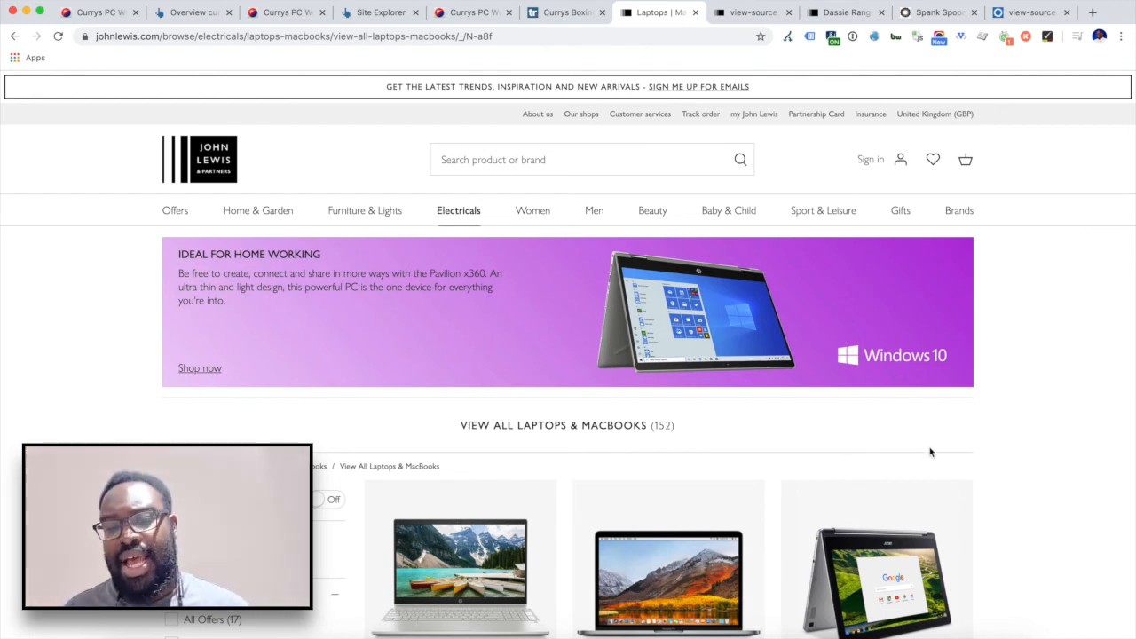
mouse_move(1068, 421)
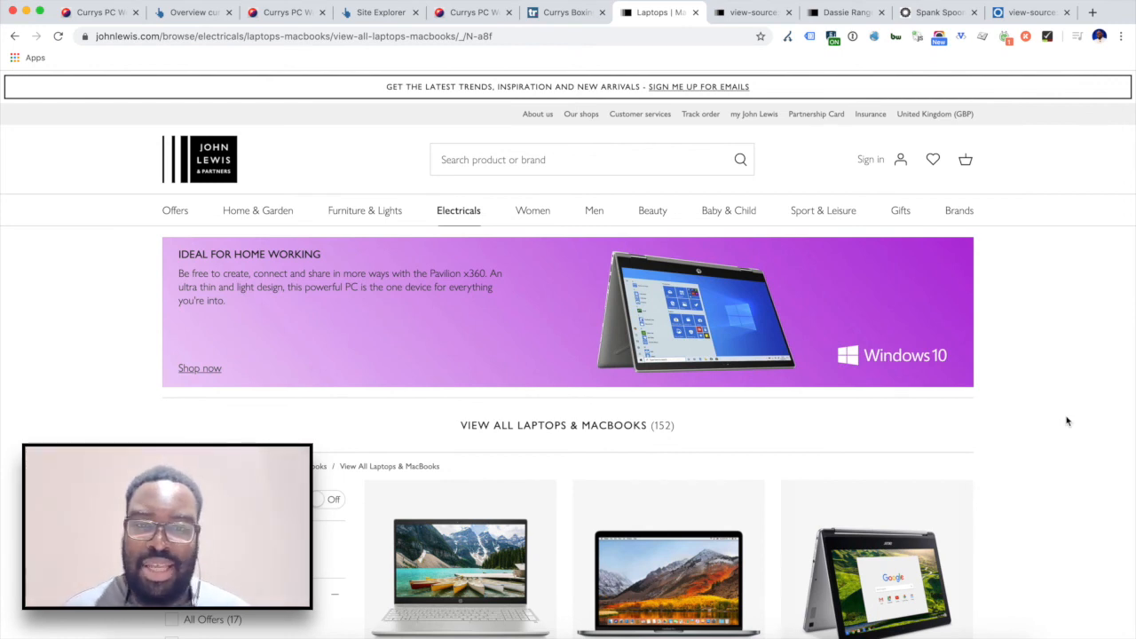
left_click(472, 11)
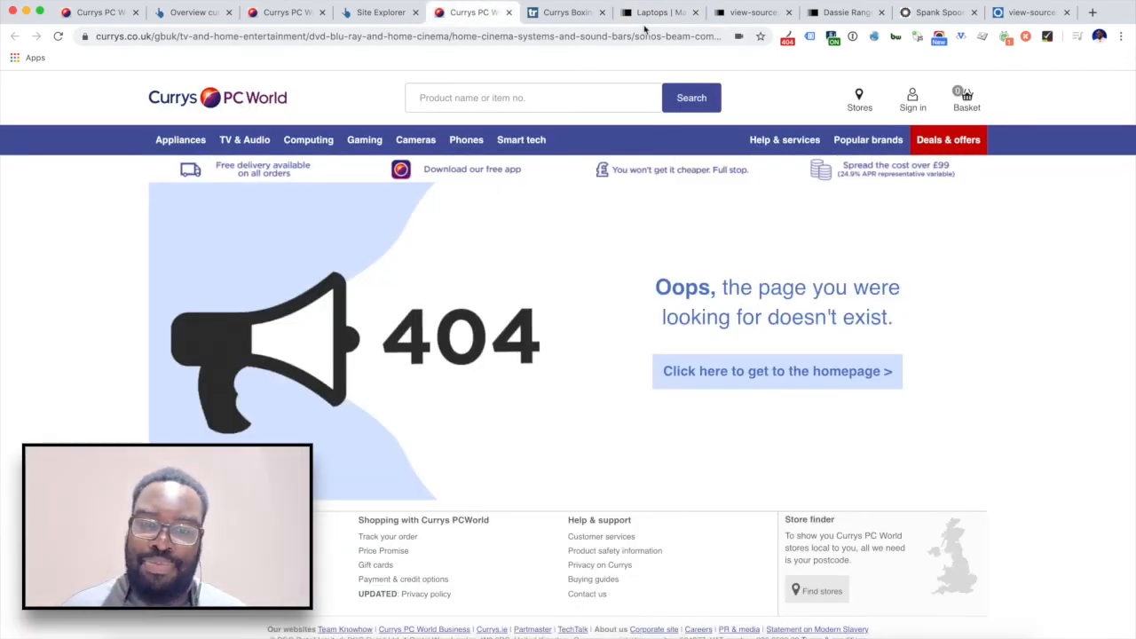
left_click(657, 13)
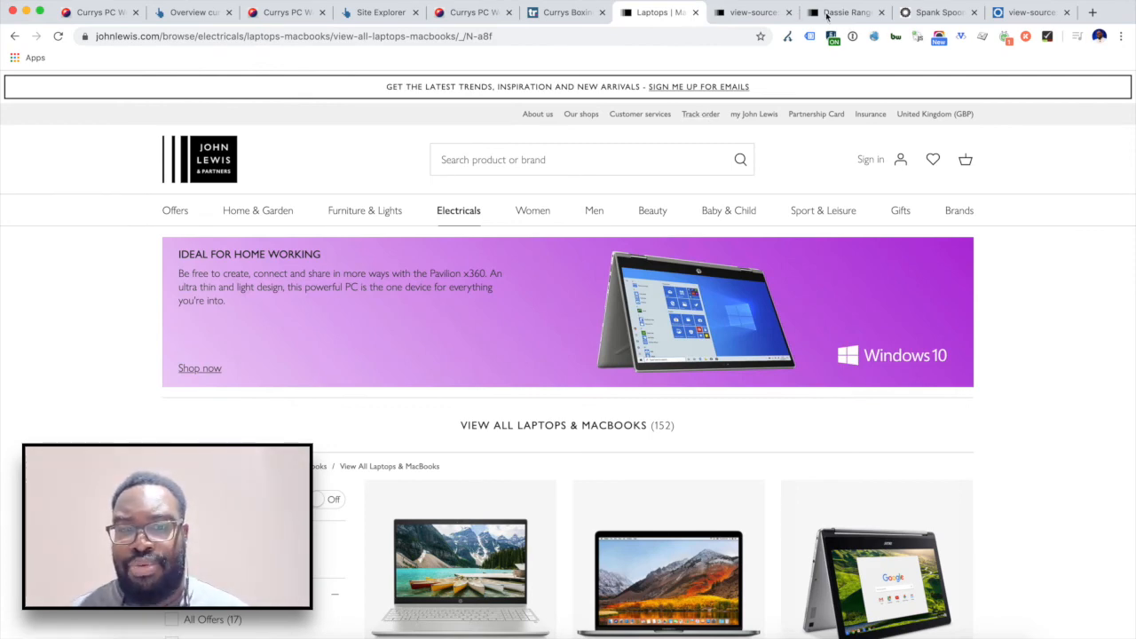
Switch to the Dassie Range tab and scroll through its no-longer-available products.
left_click(842, 11)
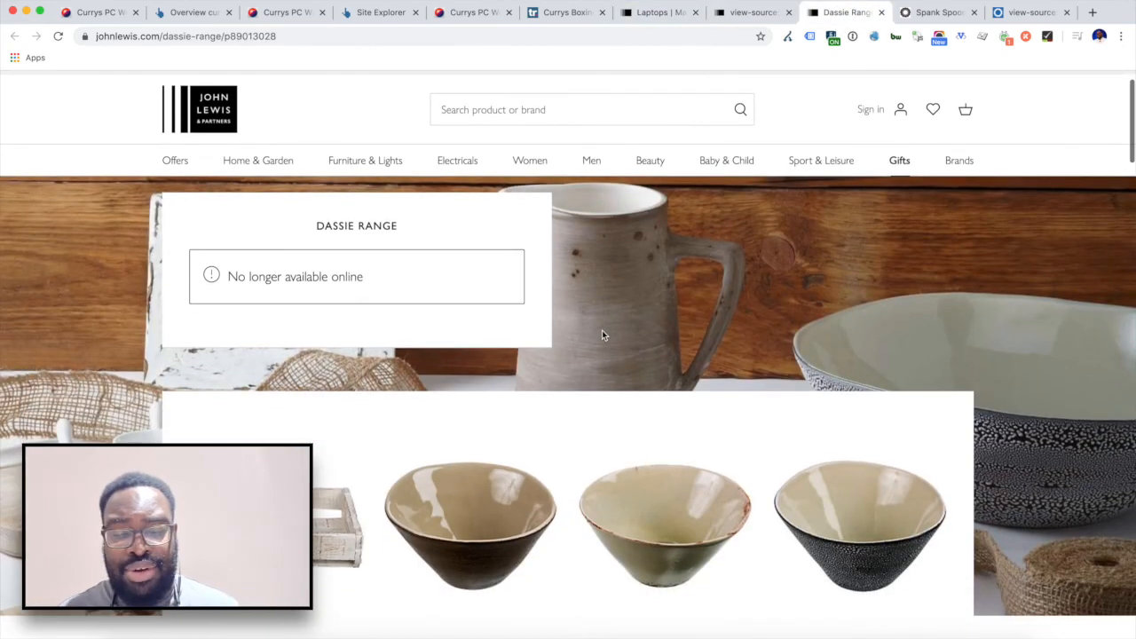
scroll("down", 3)
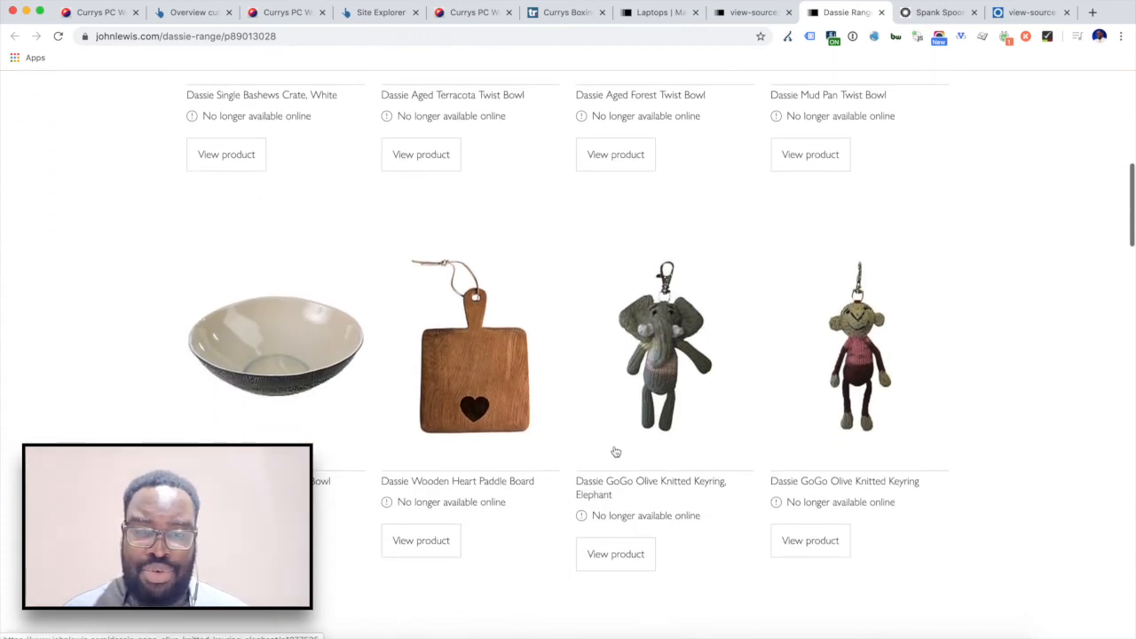
scroll("down", 3)
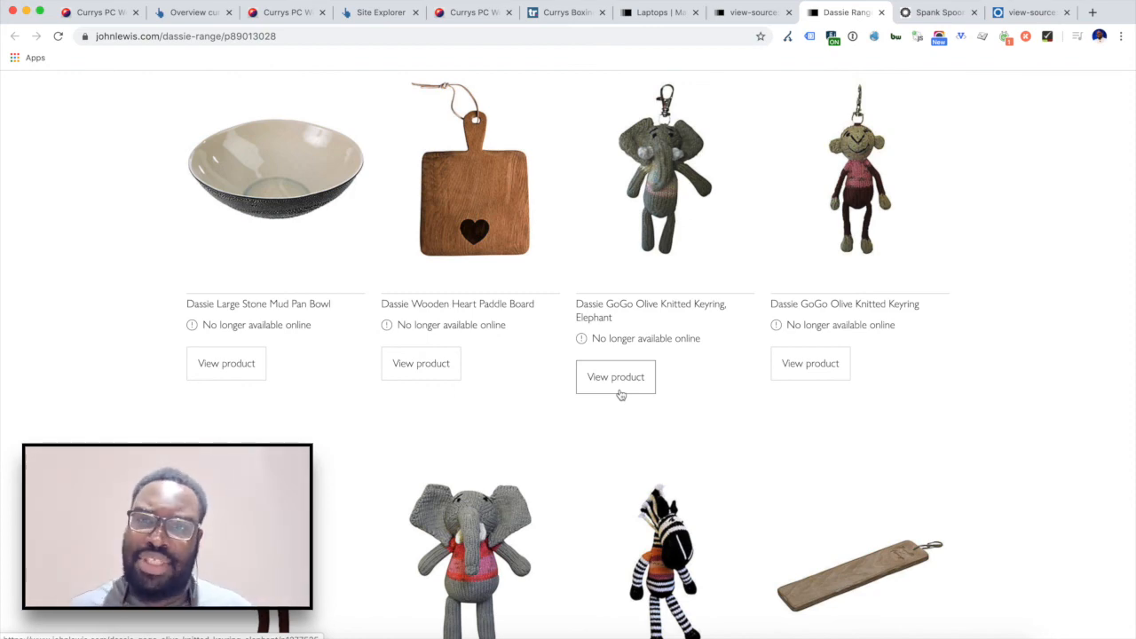
mouse_move(1020, 369)
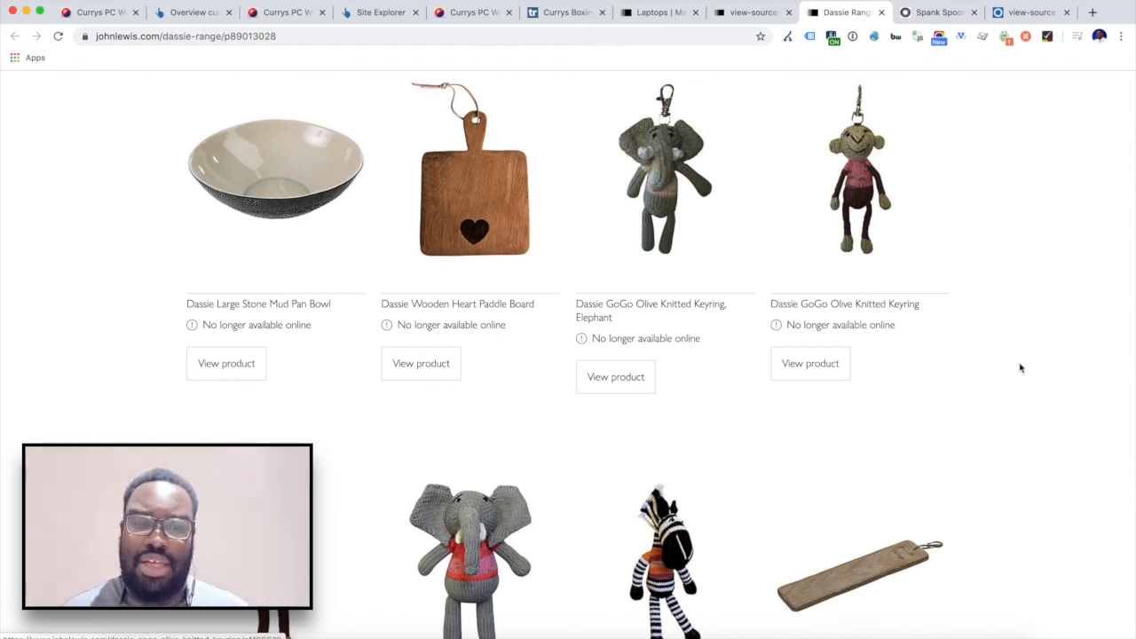
scroll("down", 3)
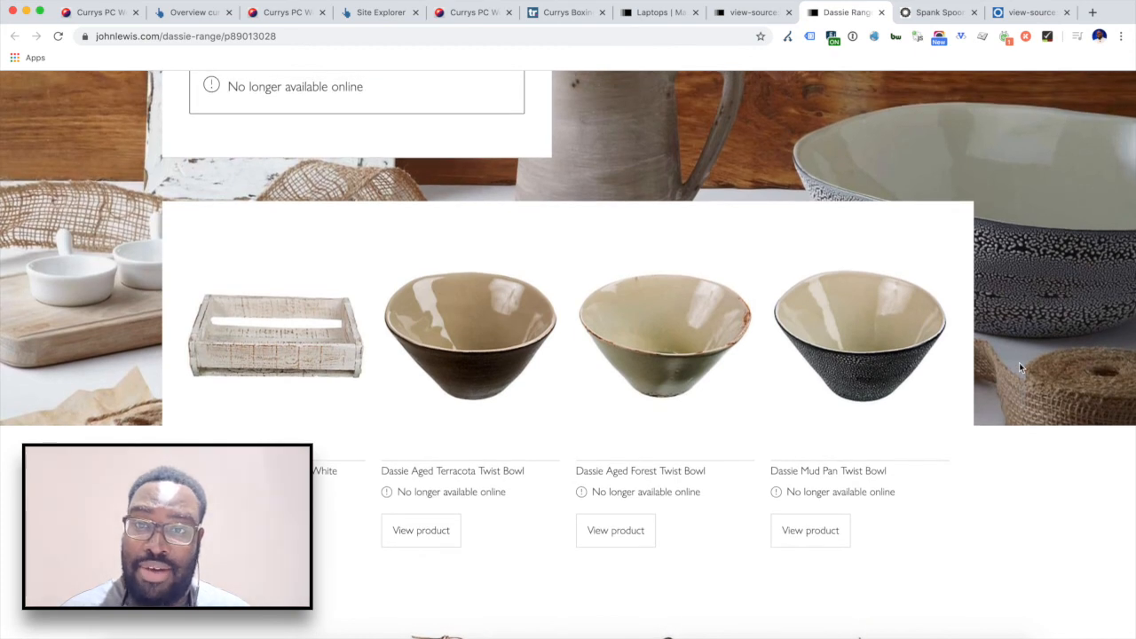